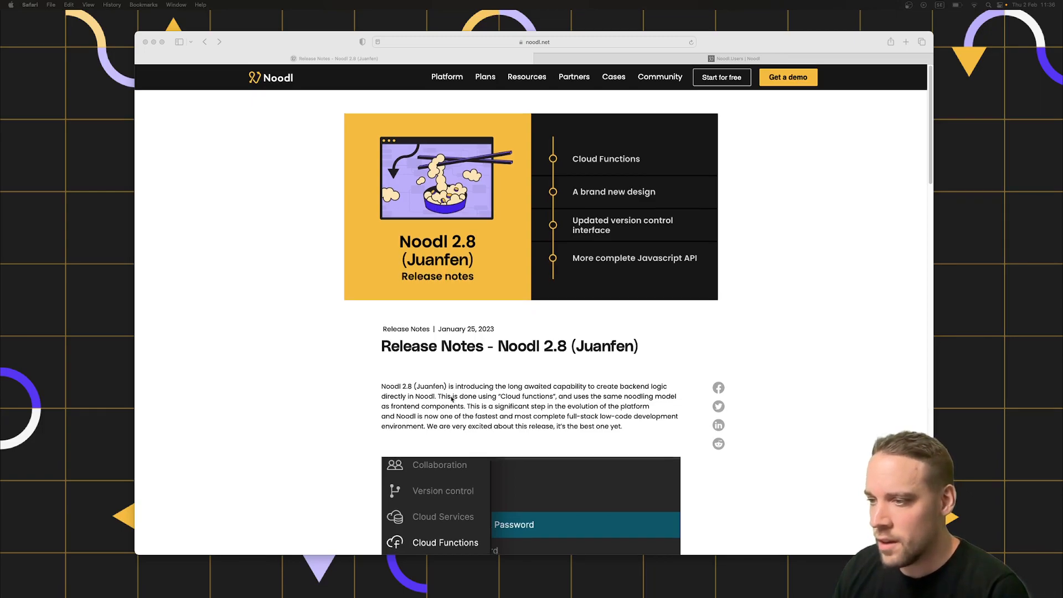
- Dock the phone-sized preview viewer to the right of the Main Button node graph
{"action": "scroll", "scroll_direction": "down", "scroll_amount": 3}
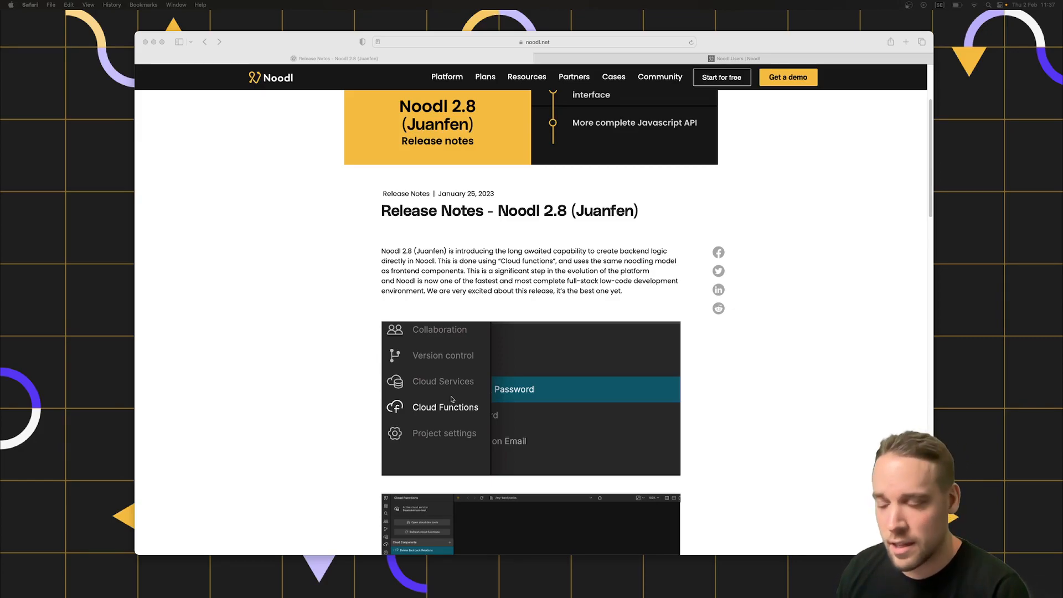
{"action": "scroll", "scroll_direction": "down", "scroll_amount": 3}
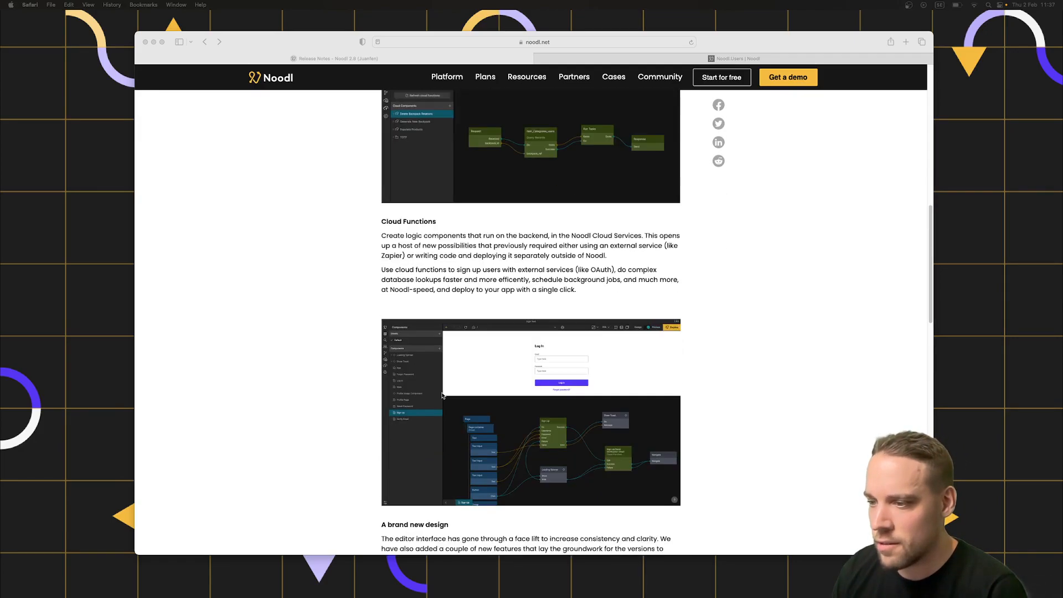
{"action": "scroll", "scroll_direction": "down", "scroll_amount": 3}
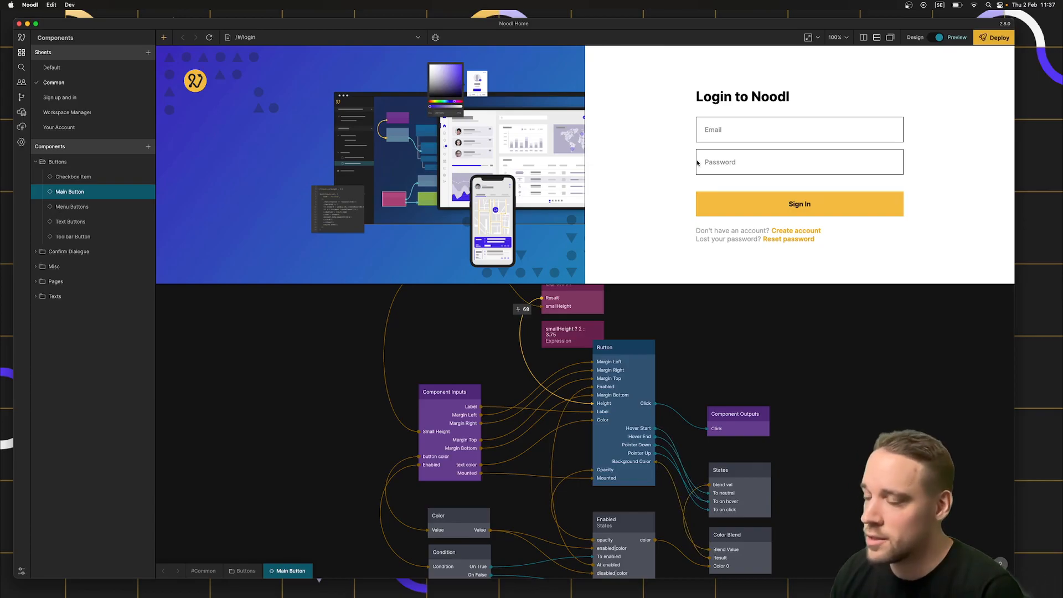
{"action": "mouse_move", "coordinate": [468, 282]}
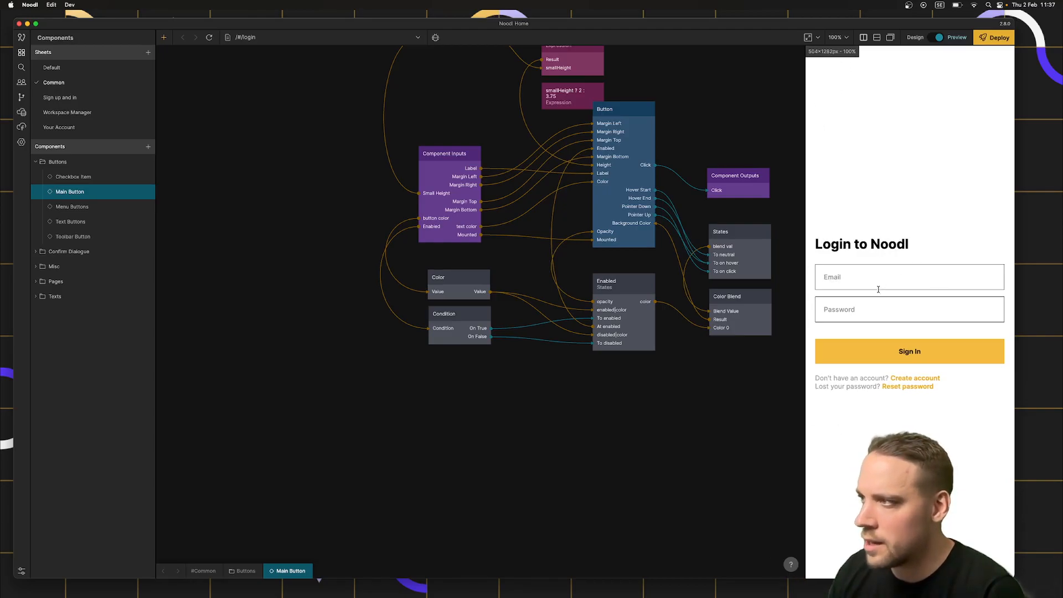
{"action": "left_click", "coordinate": [890, 38]}
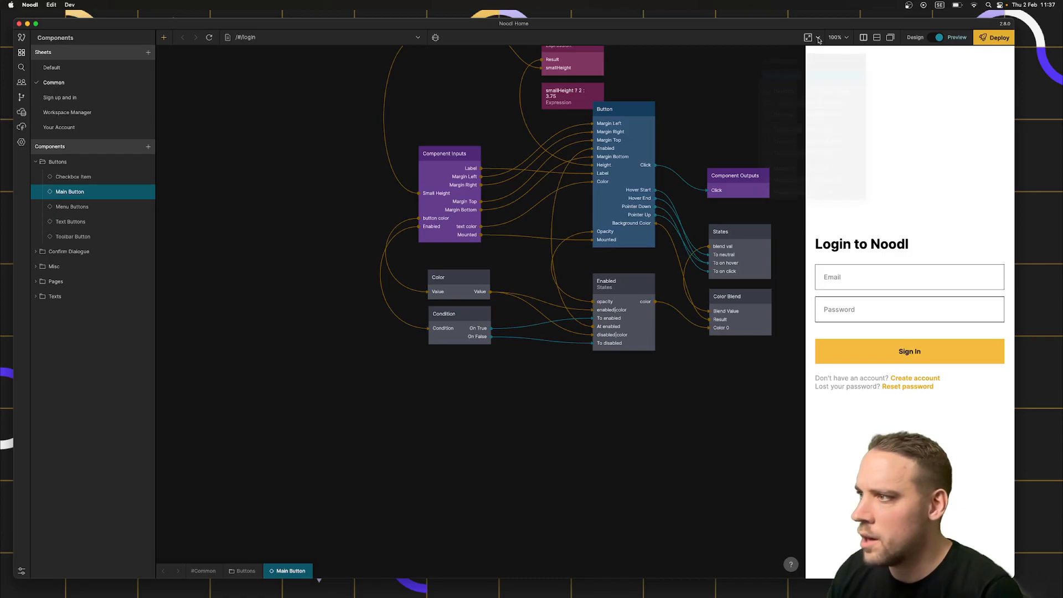
{"action": "left_click", "coordinate": [807, 37]}
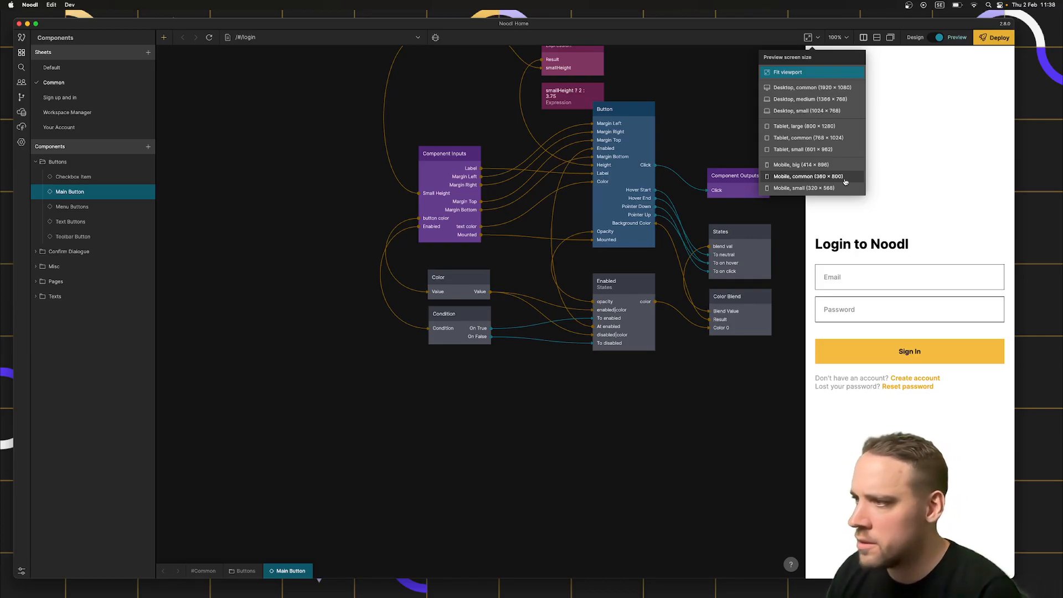
{"action": "left_click", "coordinate": [803, 176]}
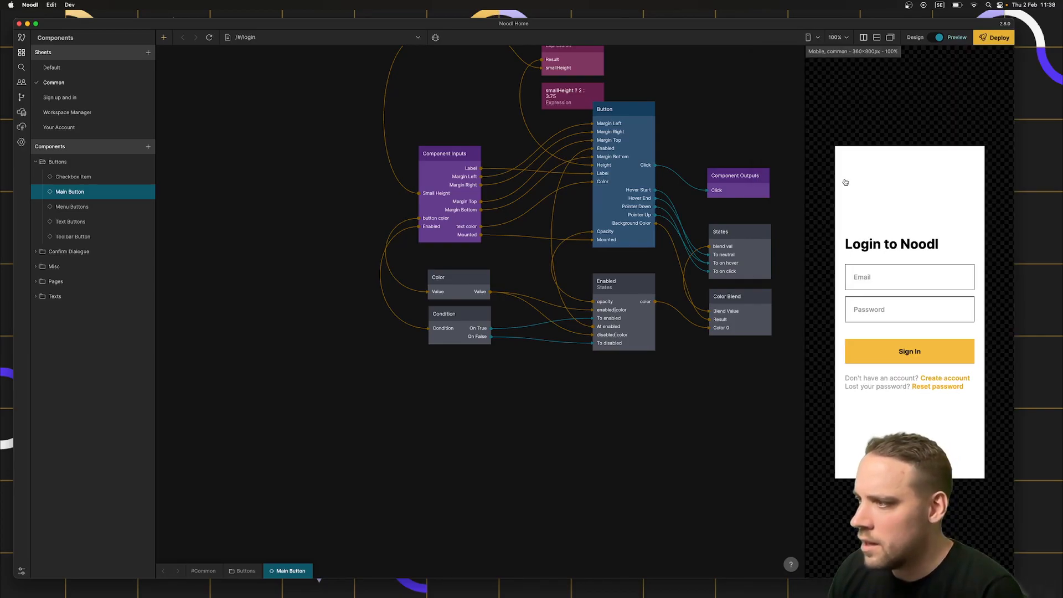
{"action": "mouse_move", "coordinate": [828, 295]}
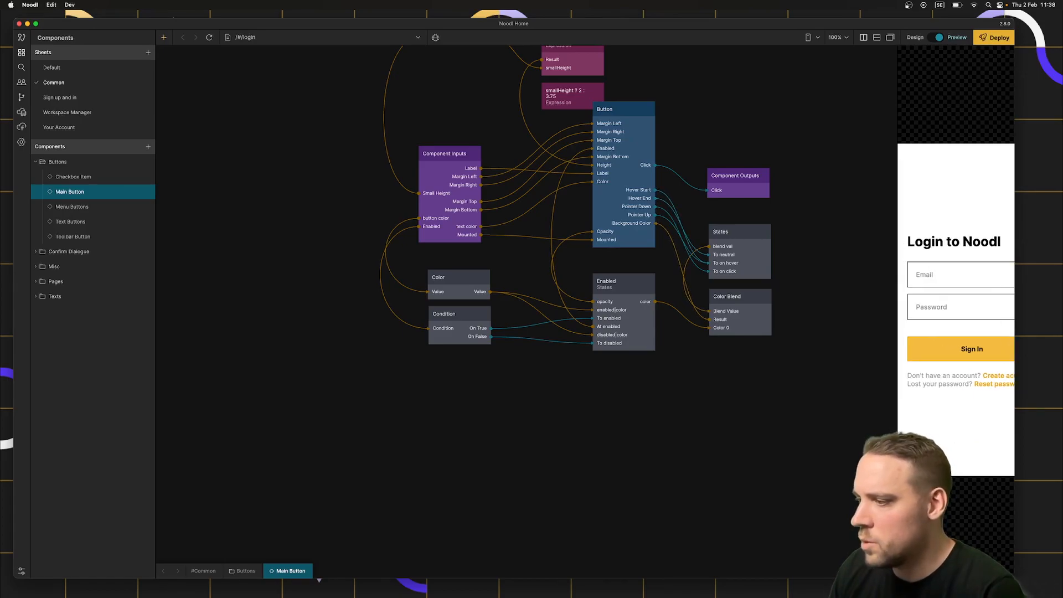
{"action": "left_click", "coordinate": [807, 37]}
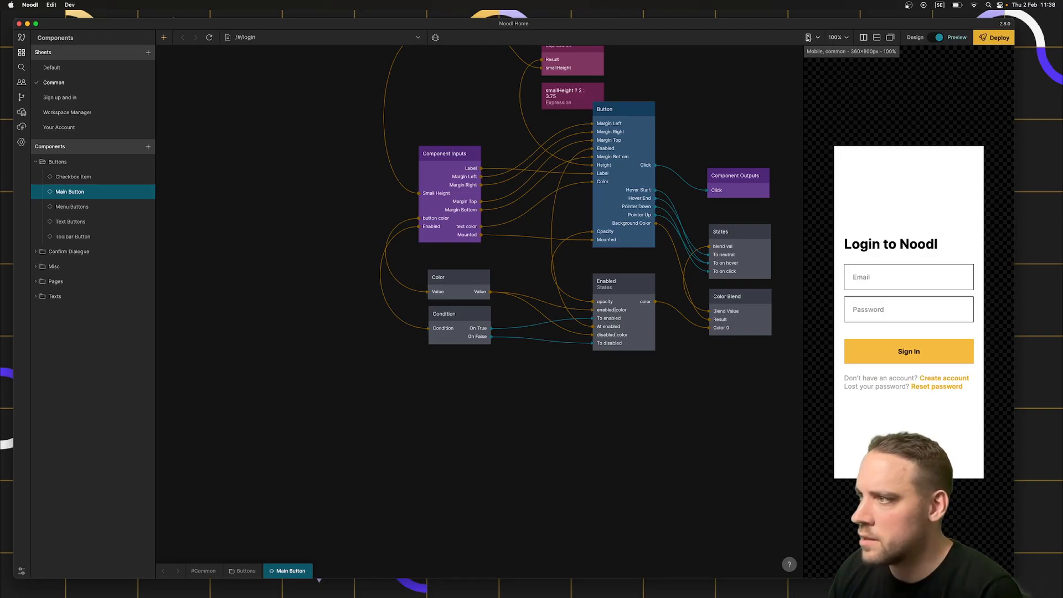
{"action": "left_click", "coordinate": [807, 37]}
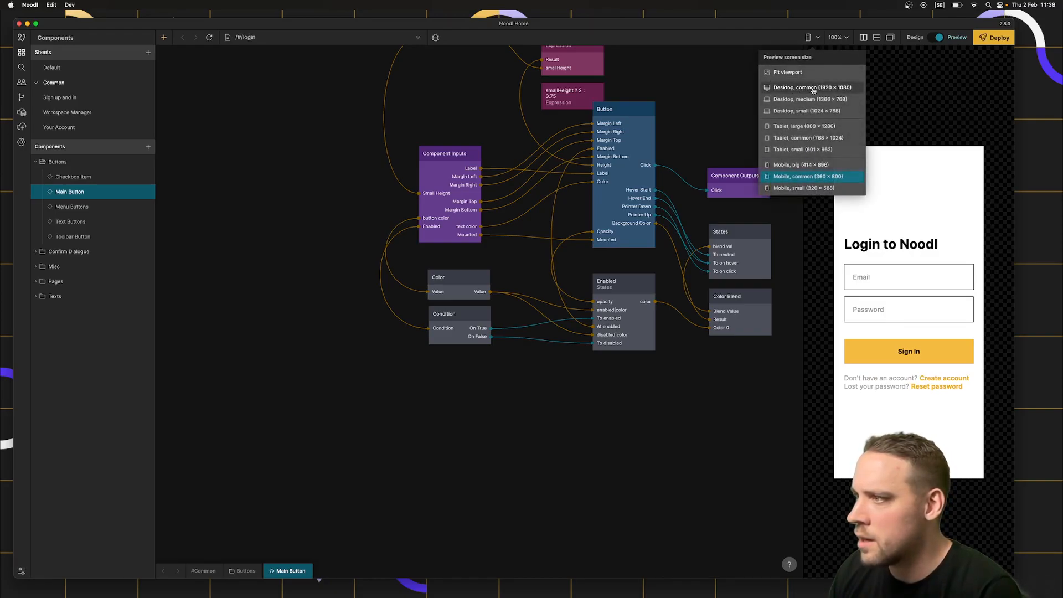
{"action": "left_click", "coordinate": [812, 87]}
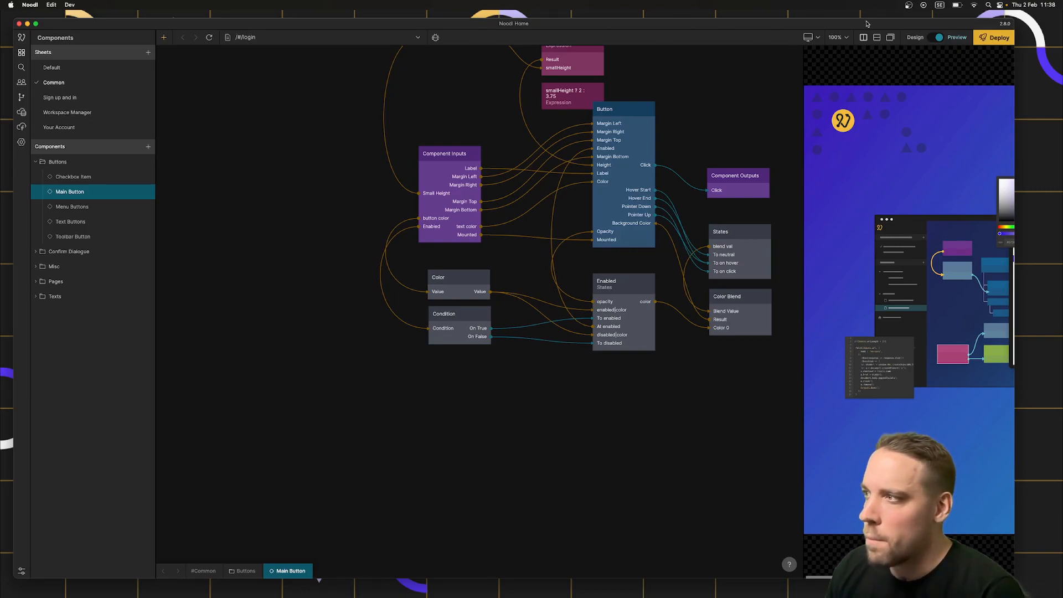
{"action": "left_click", "coordinate": [839, 37]}
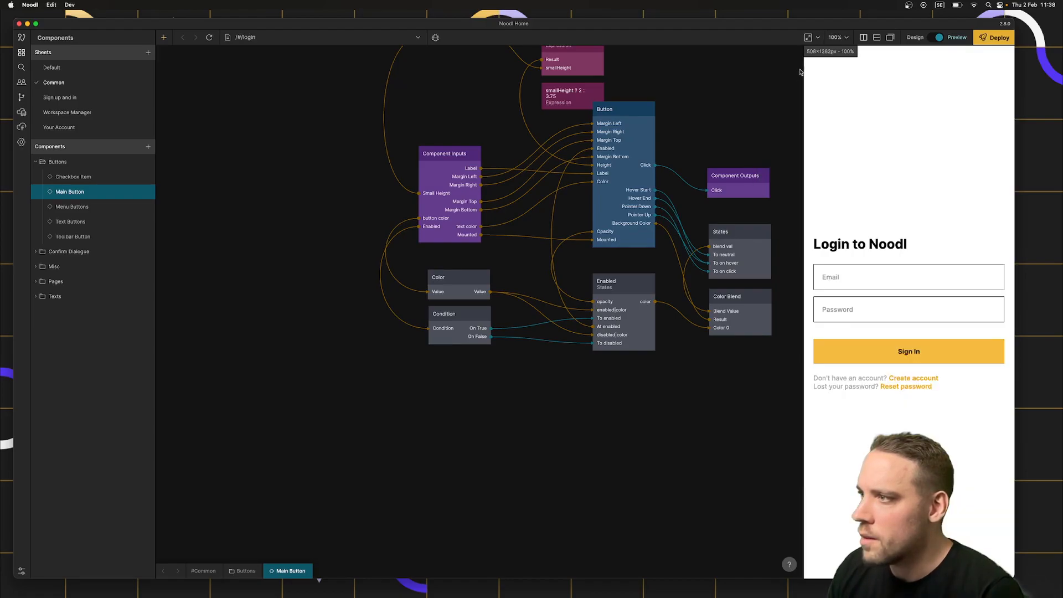
- Open the preview screen size list and dismiss it without changing the size
{"action": "left_click", "coordinate": [808, 37]}
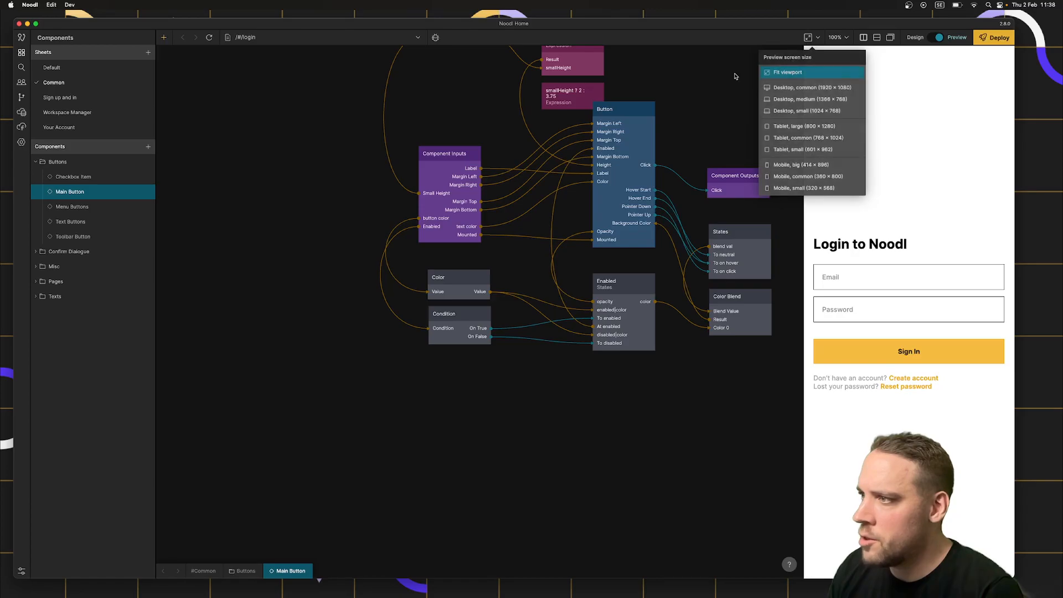
{"action": "left_click", "coordinate": [786, 72]}
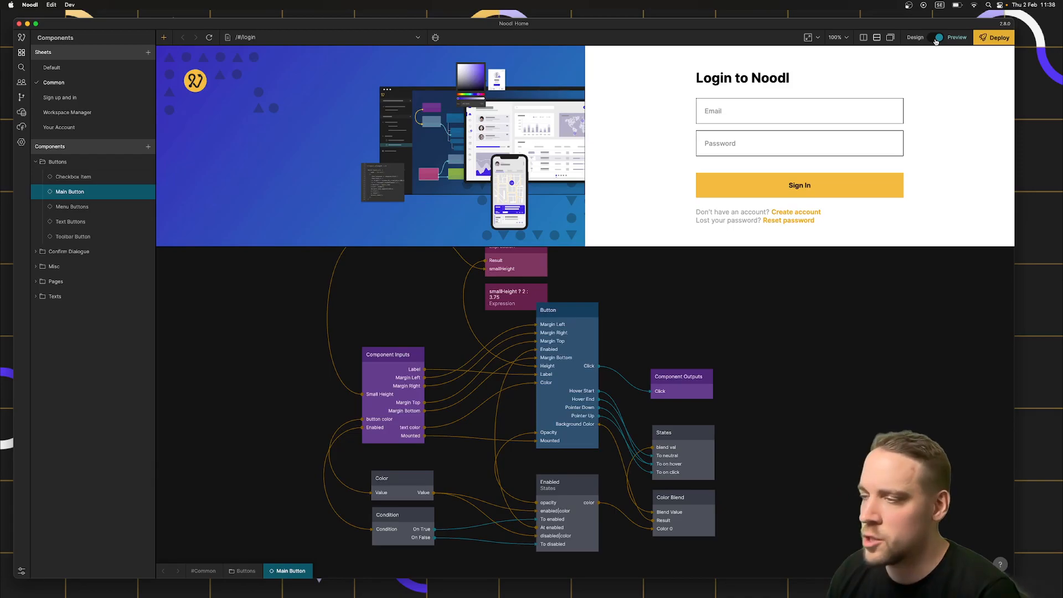
{"action": "mouse_move", "coordinate": [935, 37]}
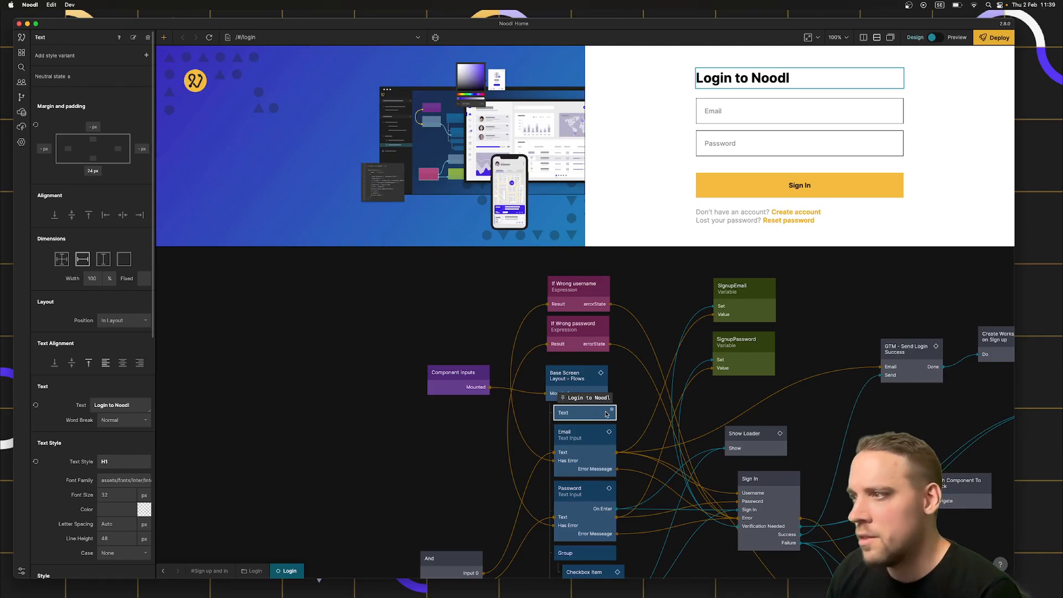
- Close the heading text's properties and click around the Login component's node graph
{"action": "left_click", "coordinate": [21, 52]}
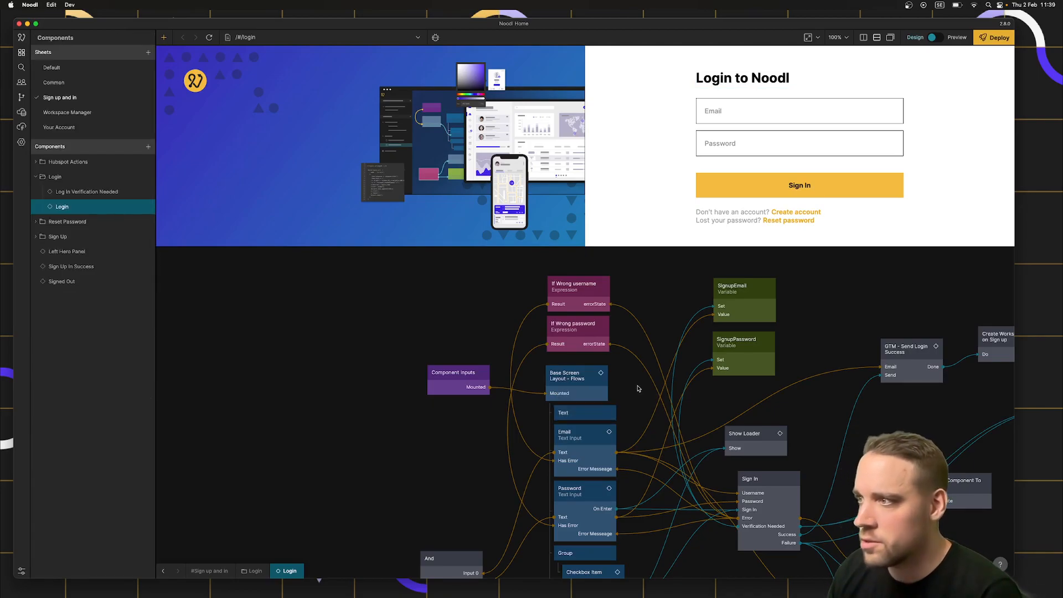
{"action": "left_click", "coordinate": [580, 412]}
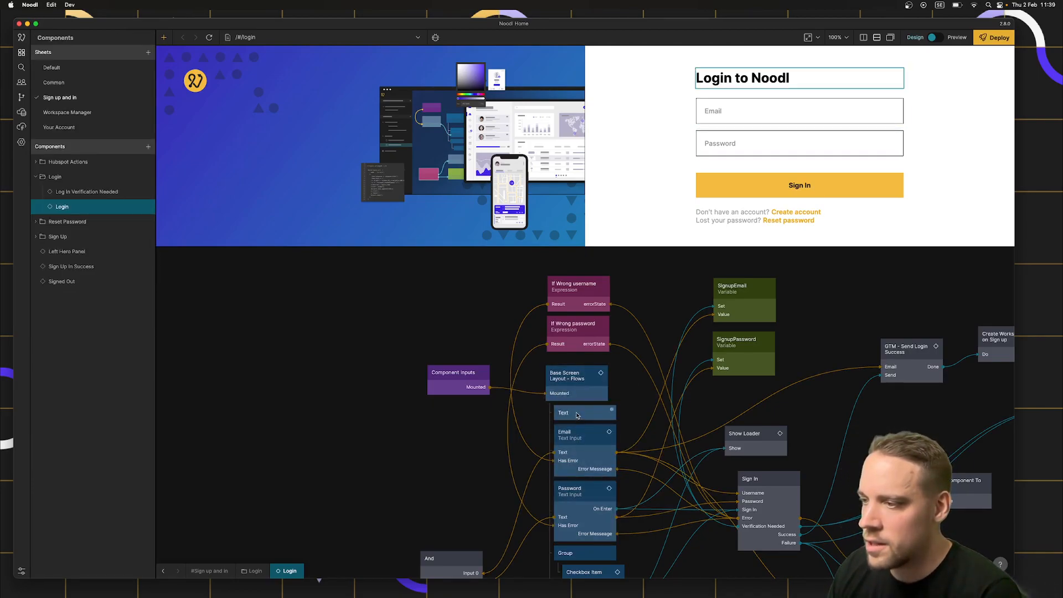
{"action": "left_click", "coordinate": [576, 412]}
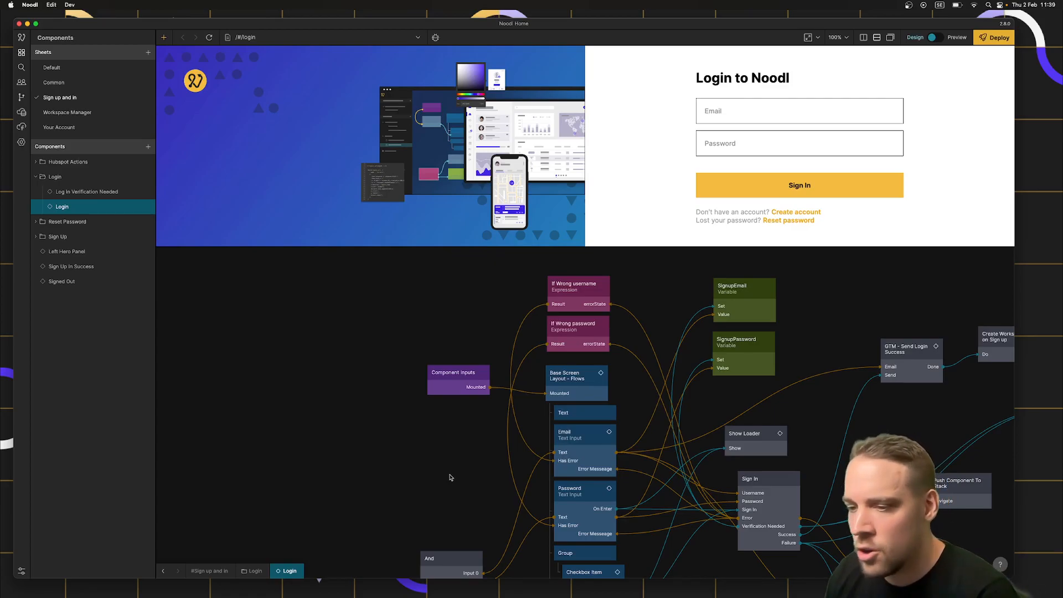
{"action": "mouse_move", "coordinate": [474, 493]}
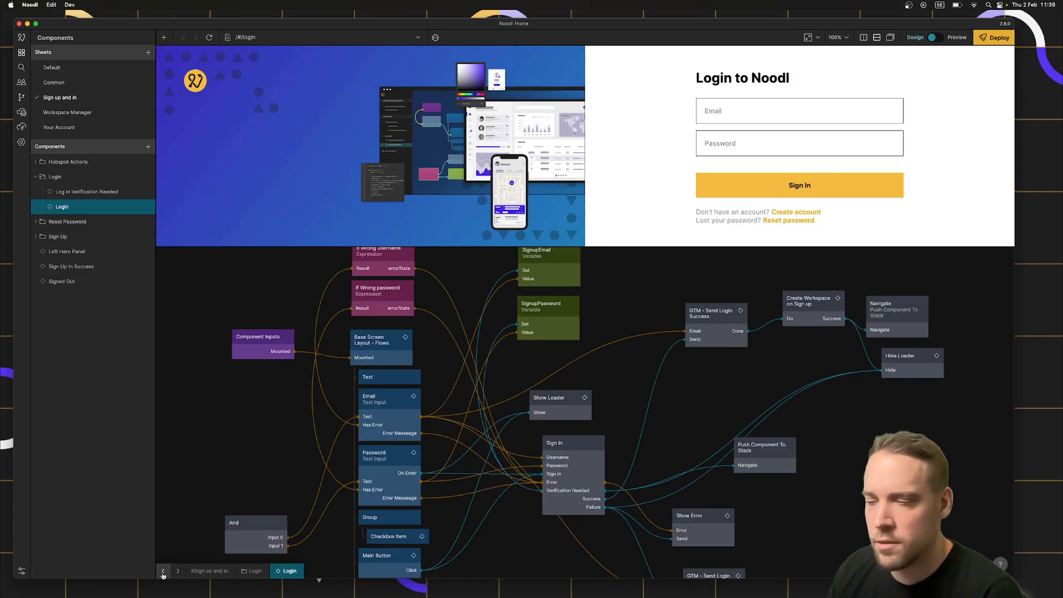
{"action": "mouse_move", "coordinate": [182, 402]}
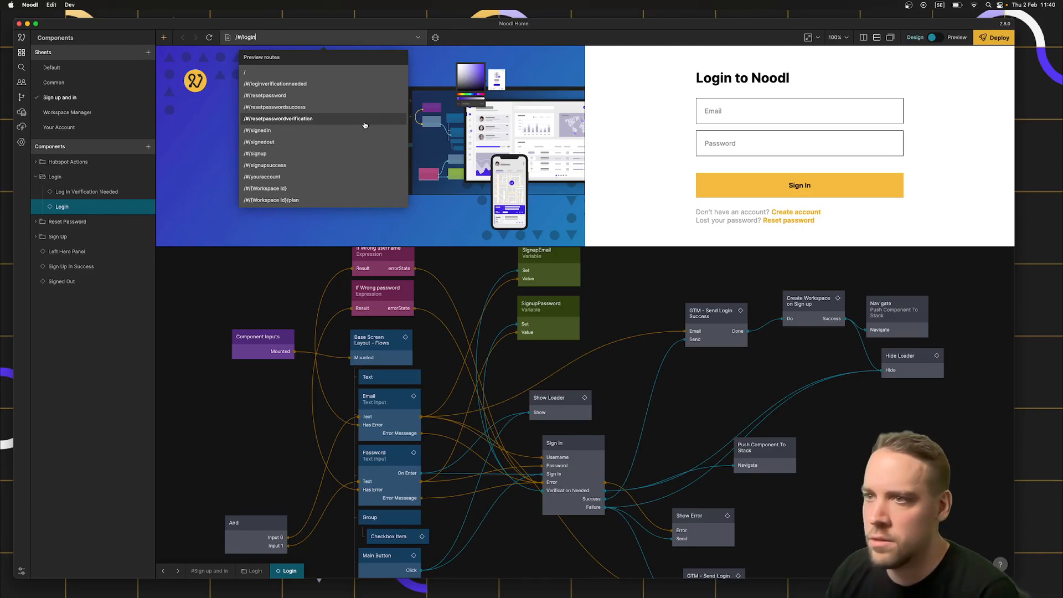
- Preview the reset password and root routes, then switch to the /#/signup page
{"action": "left_click", "coordinate": [264, 95]}
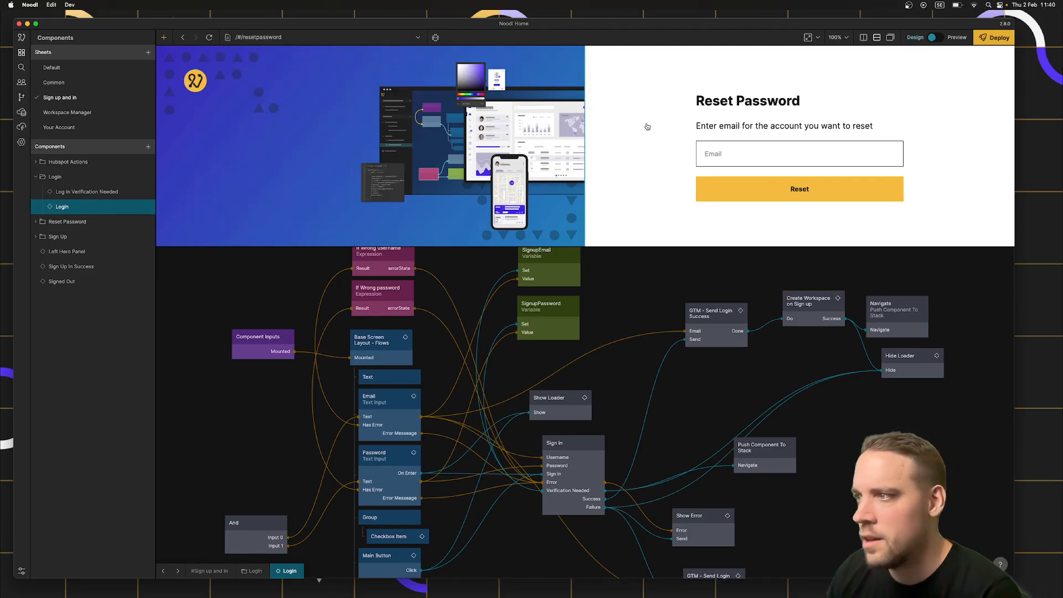
{"action": "left_click", "coordinate": [747, 100]}
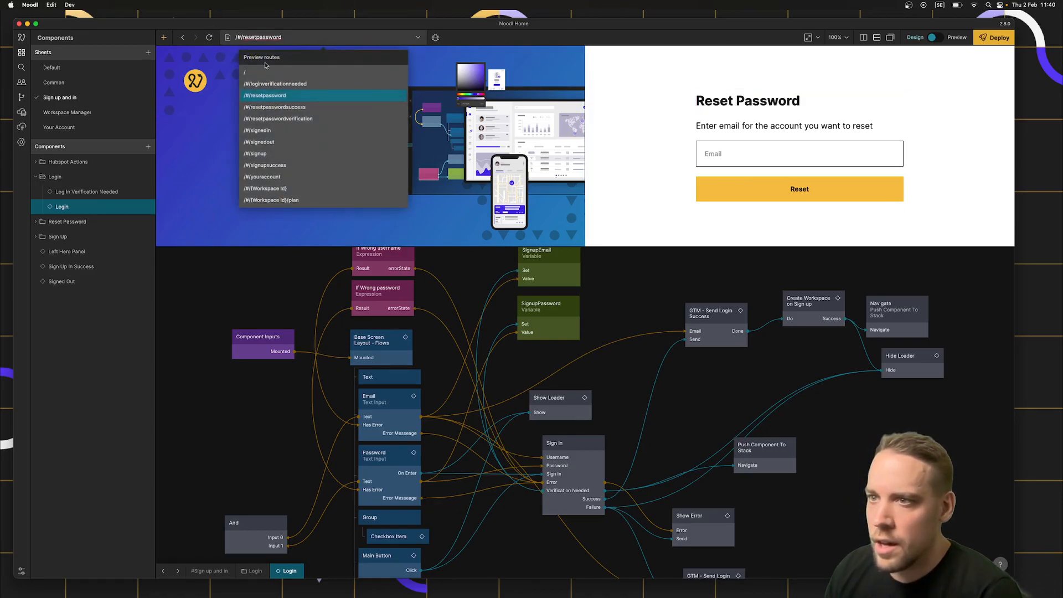
{"action": "left_click", "coordinate": [265, 96]}
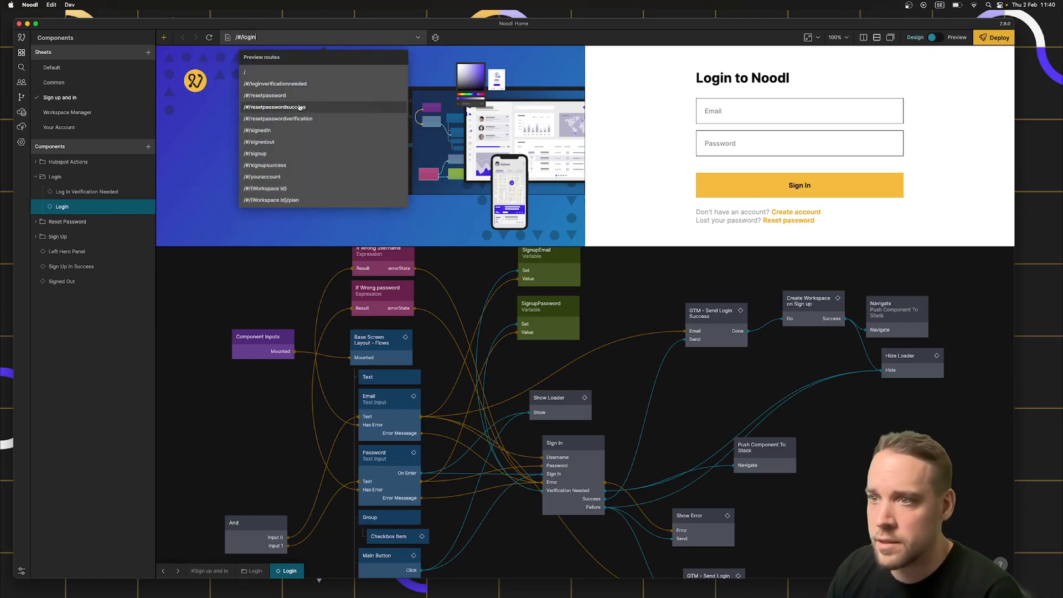
{"action": "left_click", "coordinate": [256, 153]}
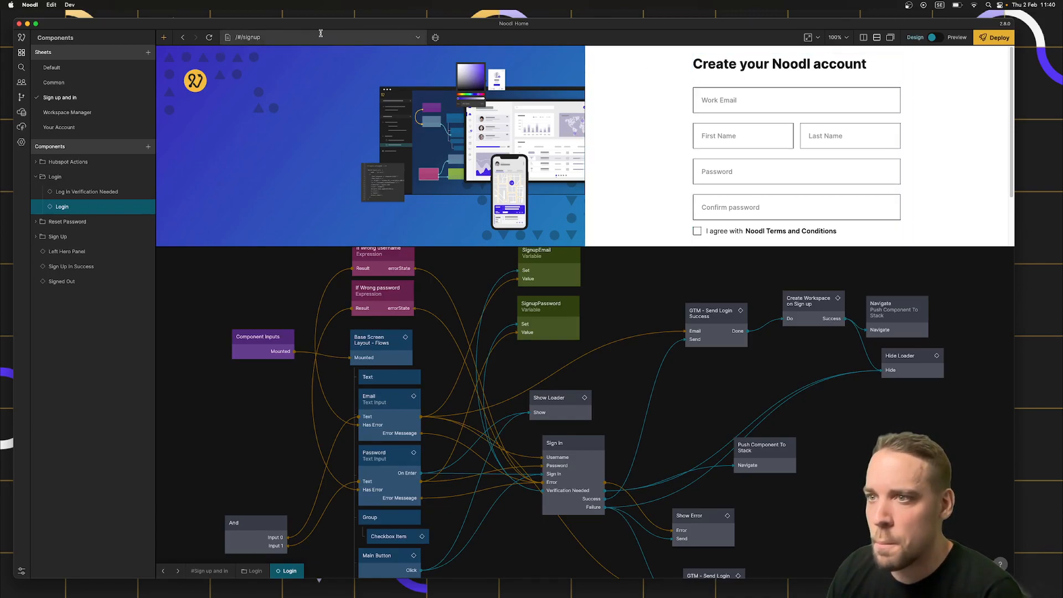
- Follow the sign-up page's Sign In link, then move through the preview's page history
{"action": "scroll", "scroll_direction": "down", "scroll_amount": 3}
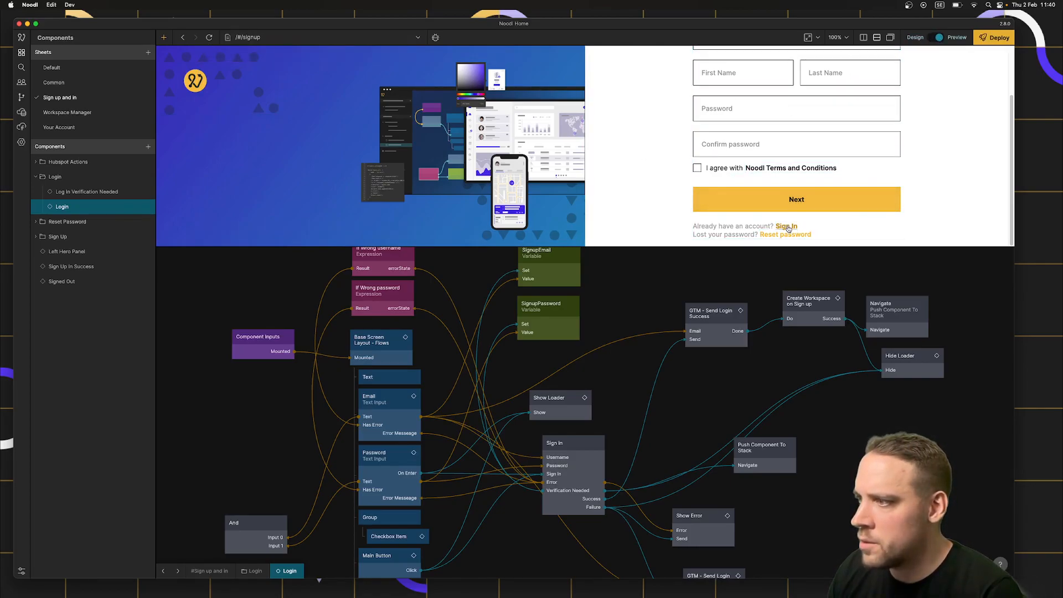
{"action": "left_click", "coordinate": [786, 233]}
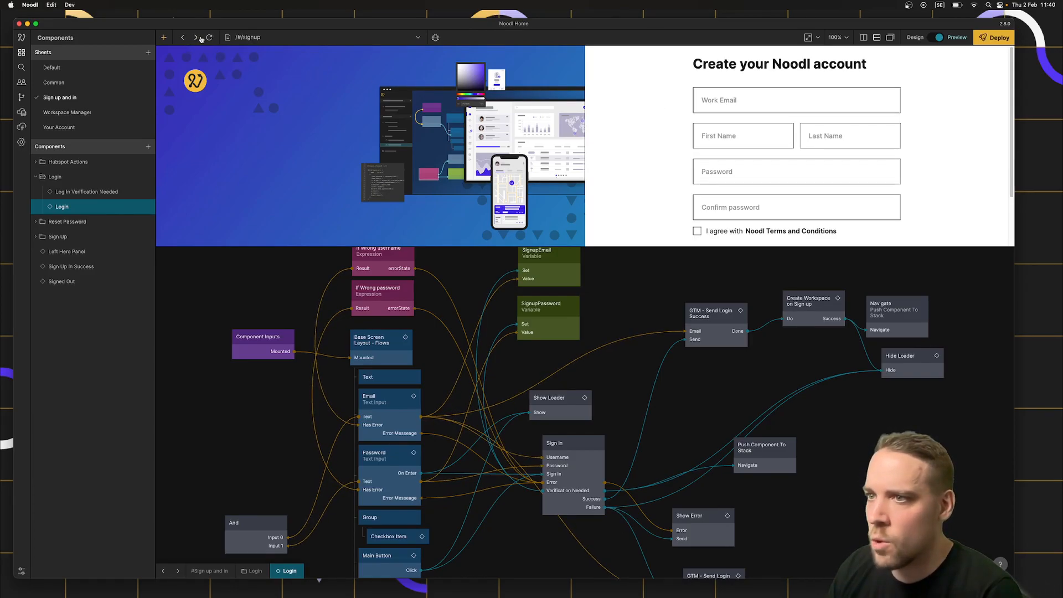
{"action": "mouse_move", "coordinate": [200, 37]}
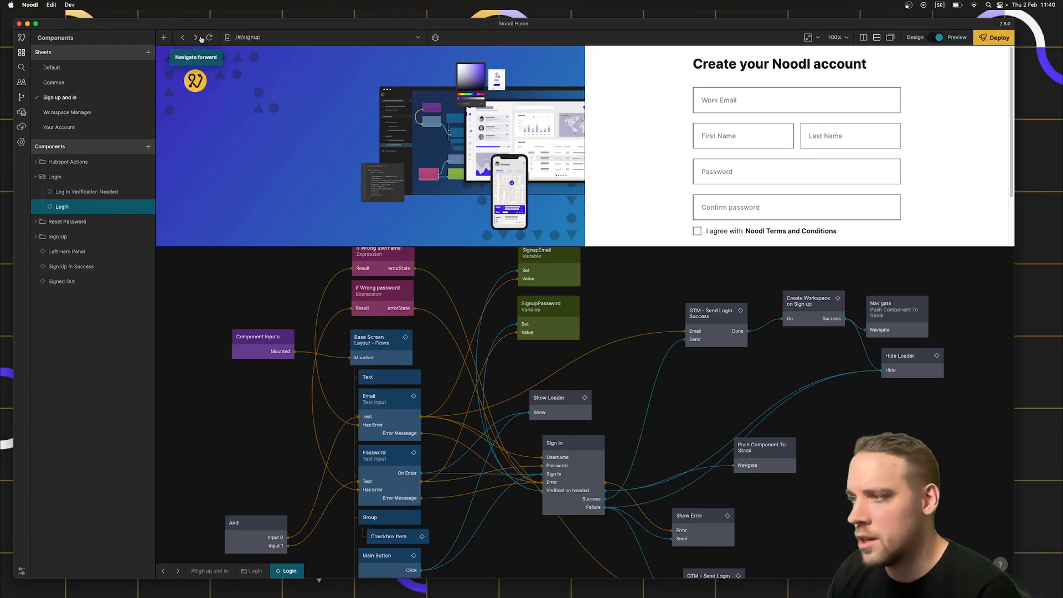
{"action": "left_click", "coordinate": [196, 37]}
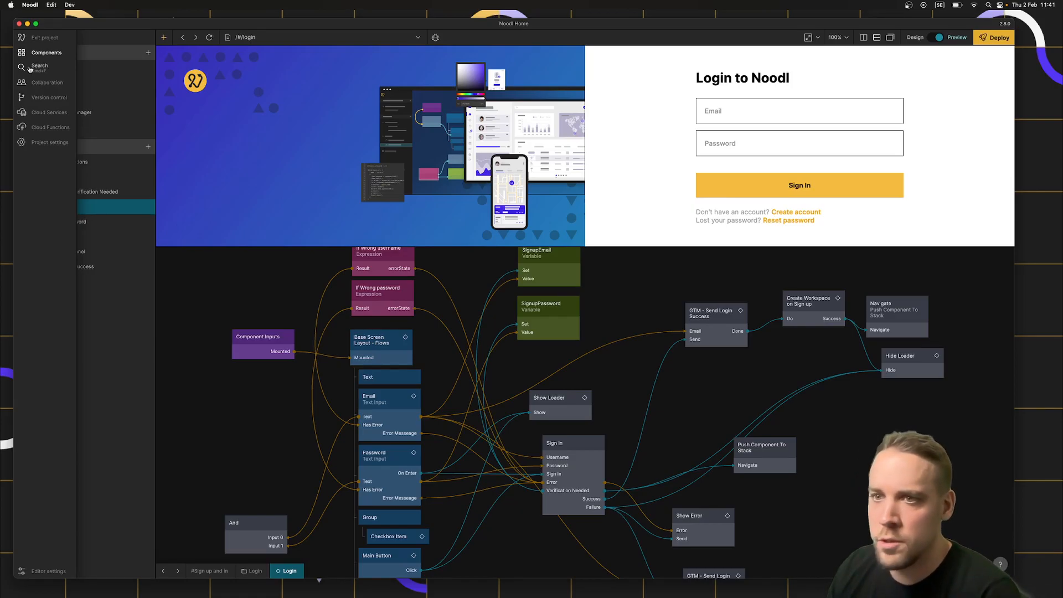
- Show the project's components, then open the Collaboration panel listing workspace members
{"action": "left_click", "coordinate": [21, 52]}
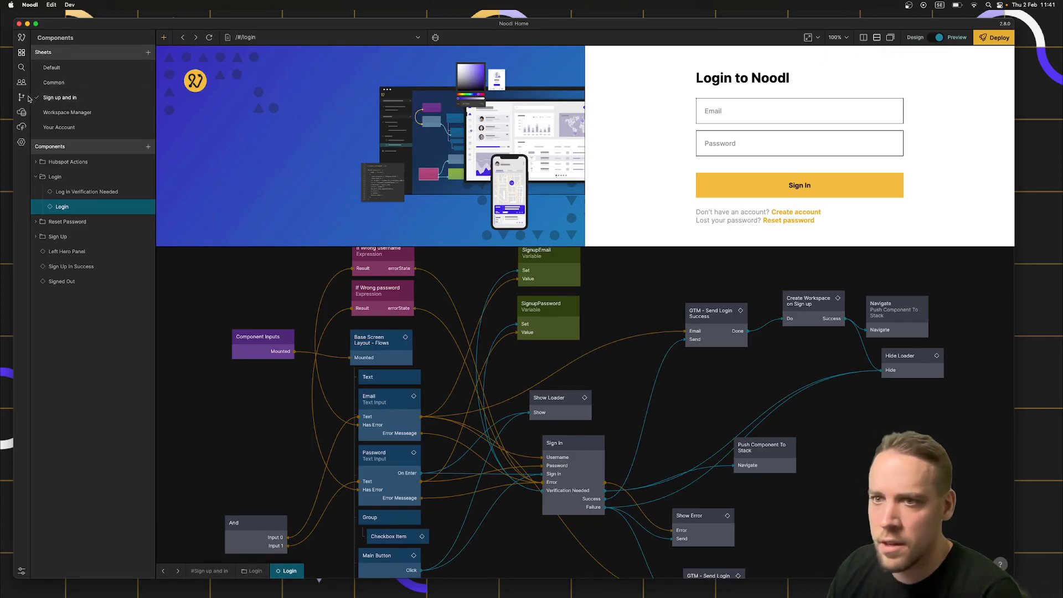
{"action": "left_click", "coordinate": [21, 82]}
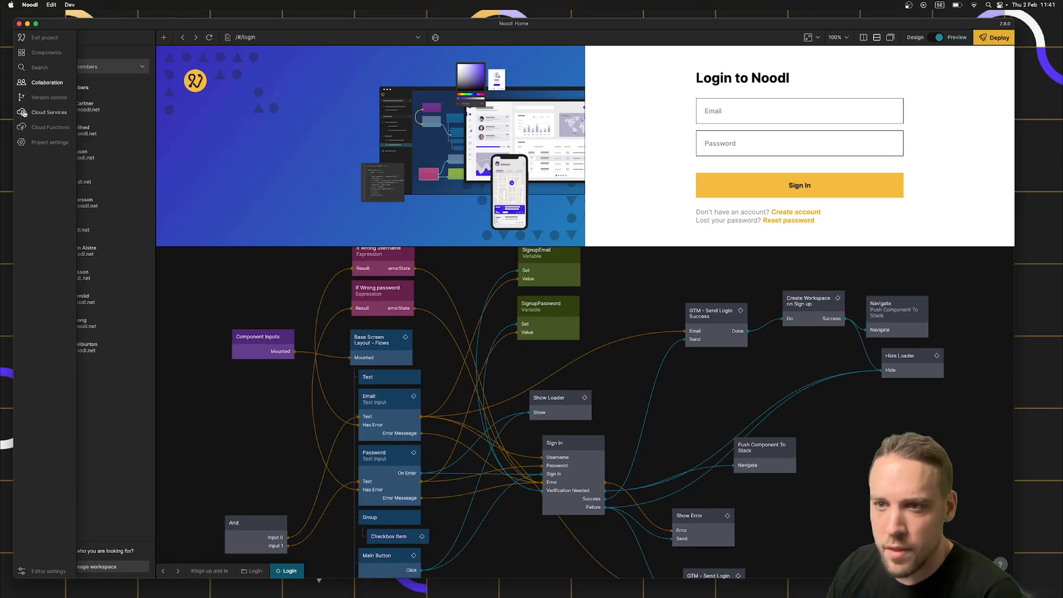
- Open Version Control history and select the 'Design tweaks to login and signup' commit
{"action": "left_click", "coordinate": [21, 97]}
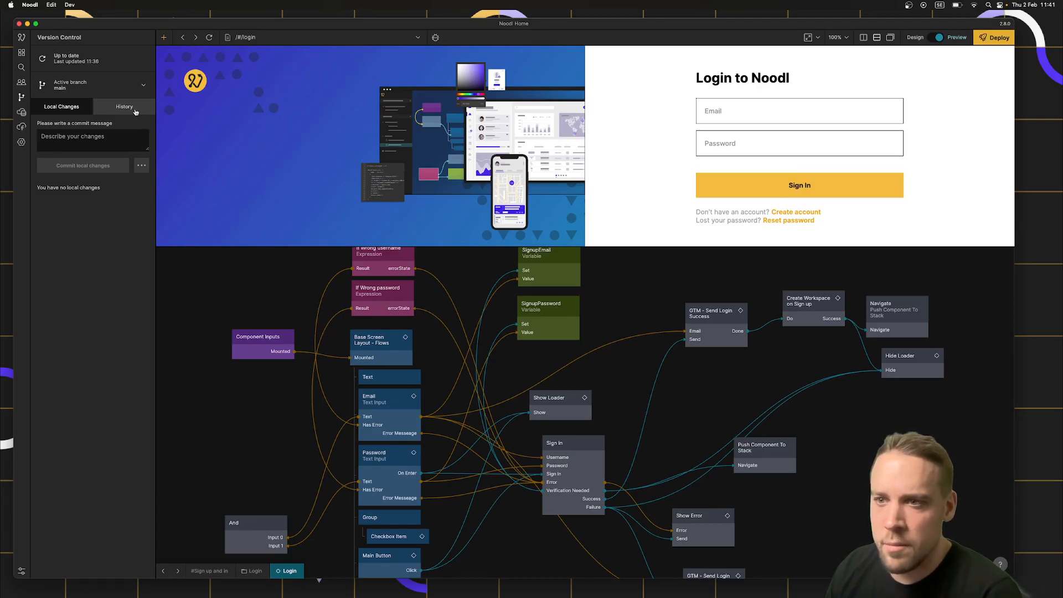
{"action": "left_click", "coordinate": [124, 107]}
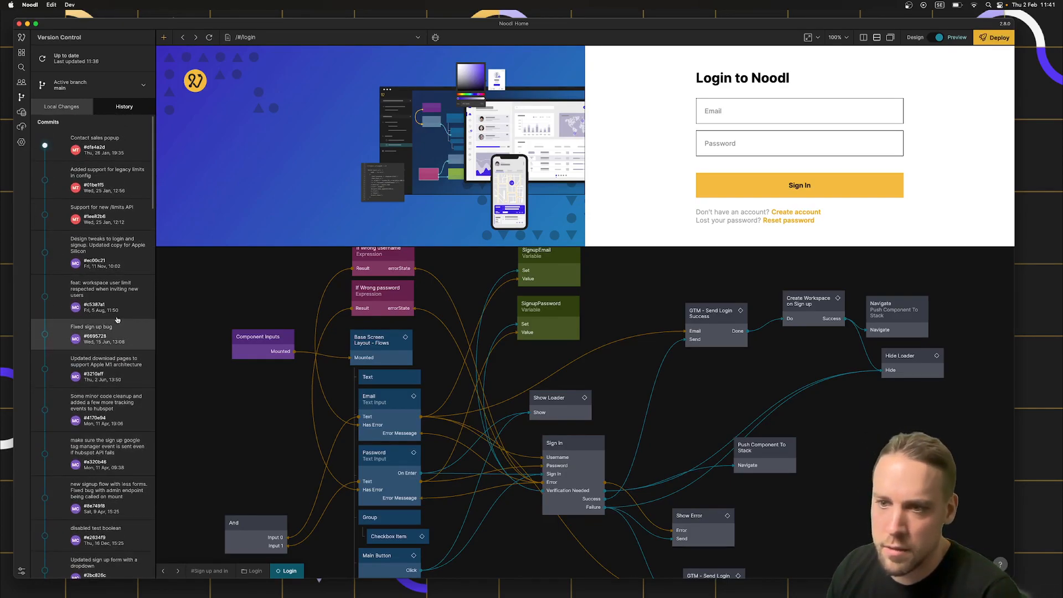
{"action": "left_click", "coordinate": [102, 244]}
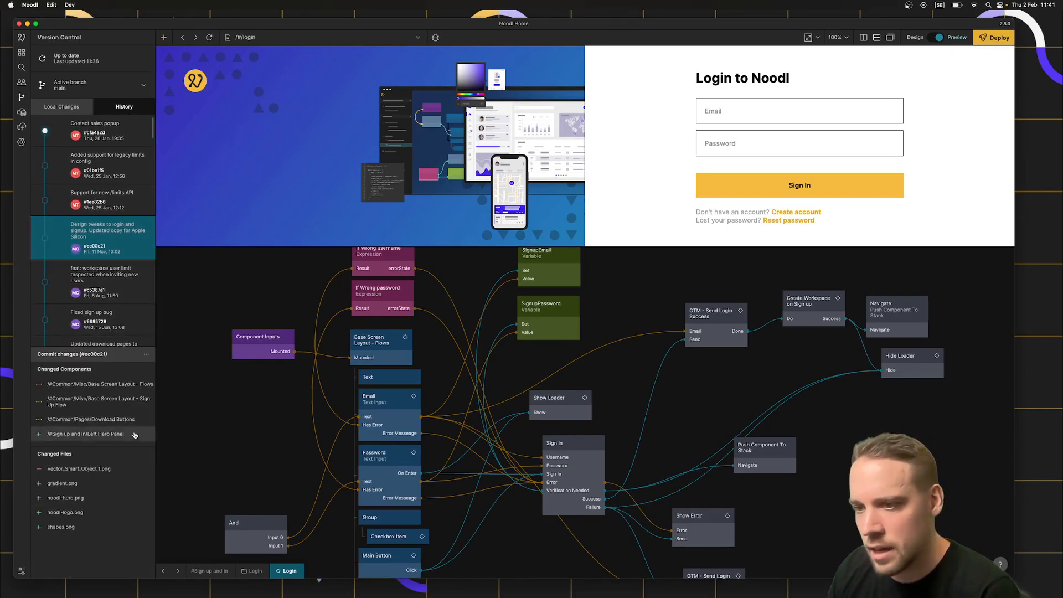
- View Base Screen Layout - Flows changes, then close the property comparison window
{"action": "left_click", "coordinate": [99, 383]}
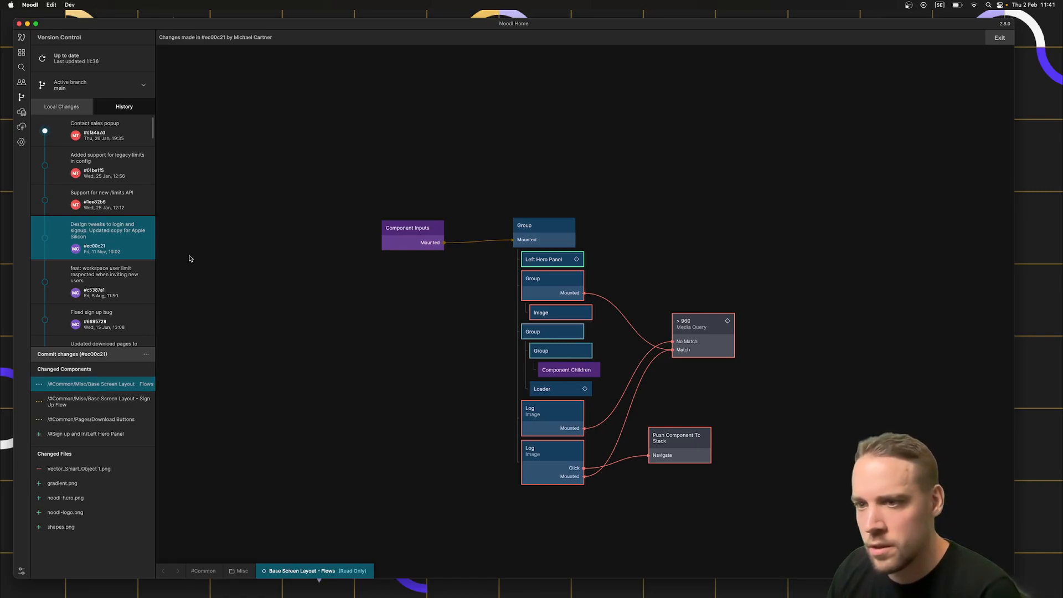
{"action": "mouse_move", "coordinate": [453, 283]}
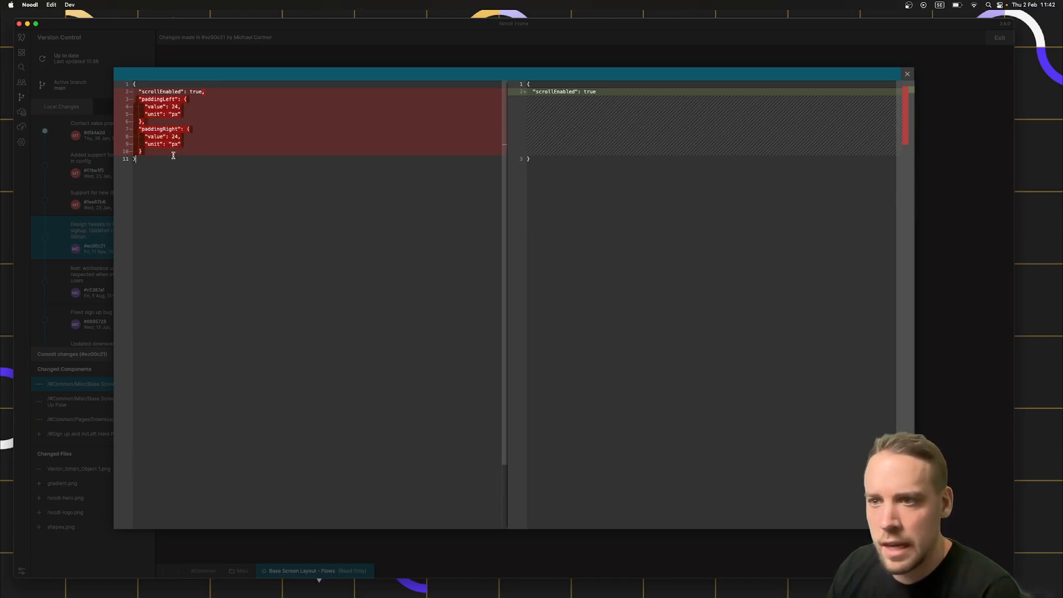
{"action": "mouse_move", "coordinate": [972, 269]}
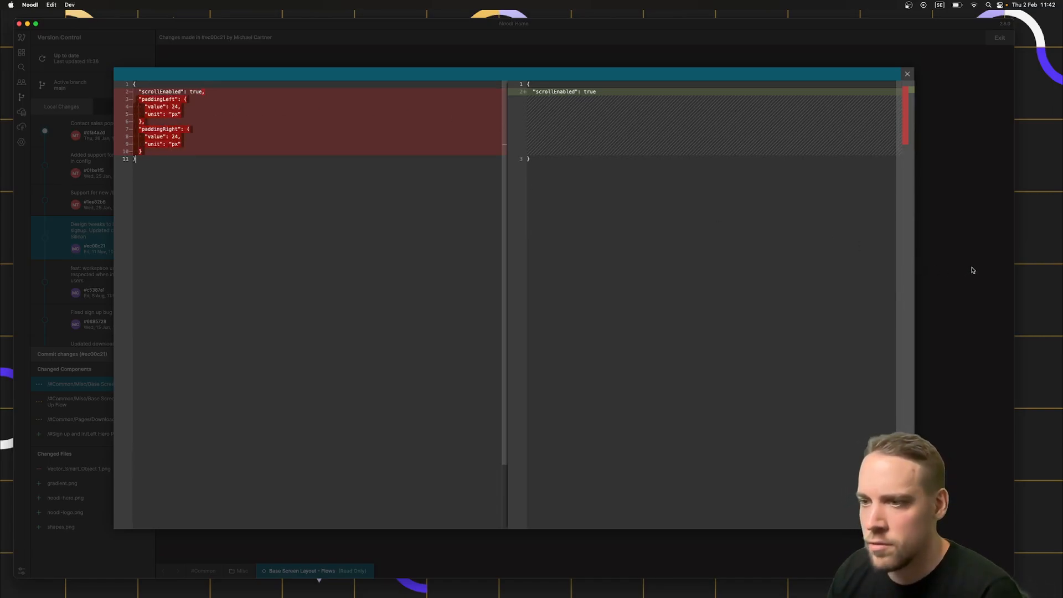
{"action": "left_click", "coordinate": [906, 73]}
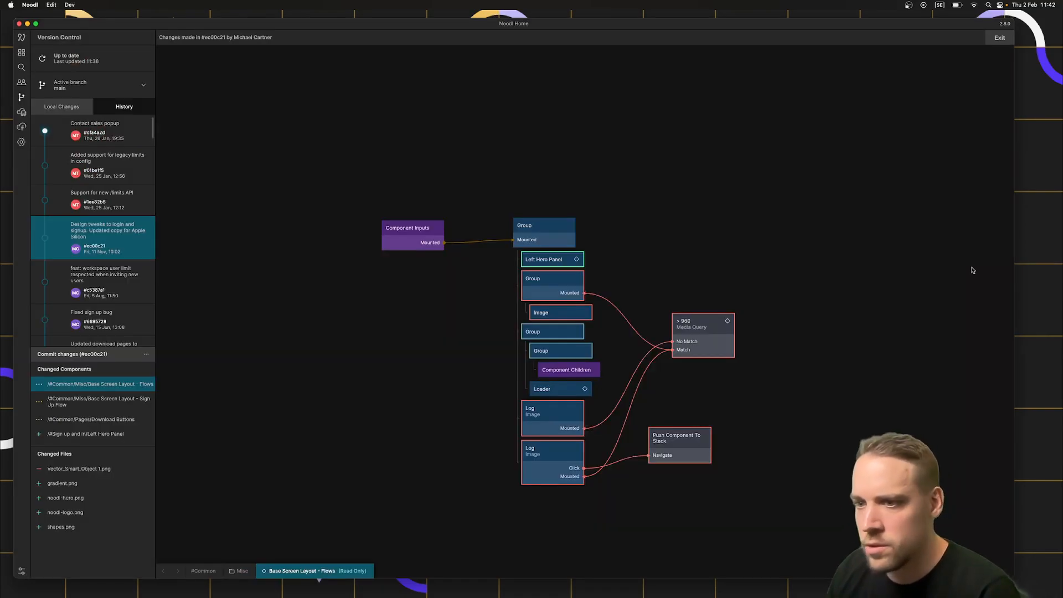
{"action": "mouse_move", "coordinate": [345, 294]}
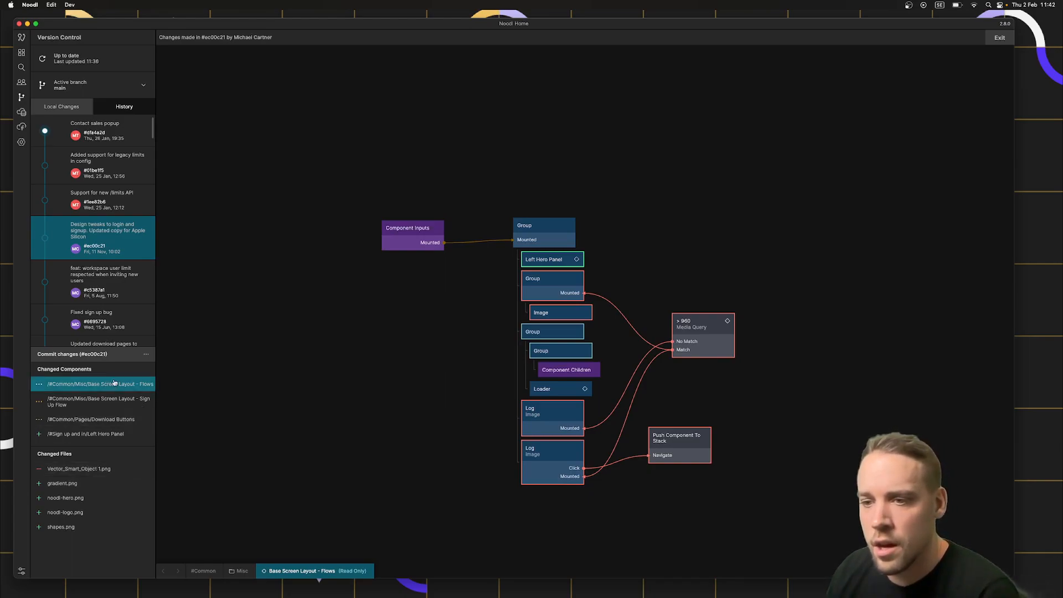
- Scroll the docs references and read the Noodl.Records API page
{"action": "scroll", "scroll_direction": "down", "scroll_amount": 3}
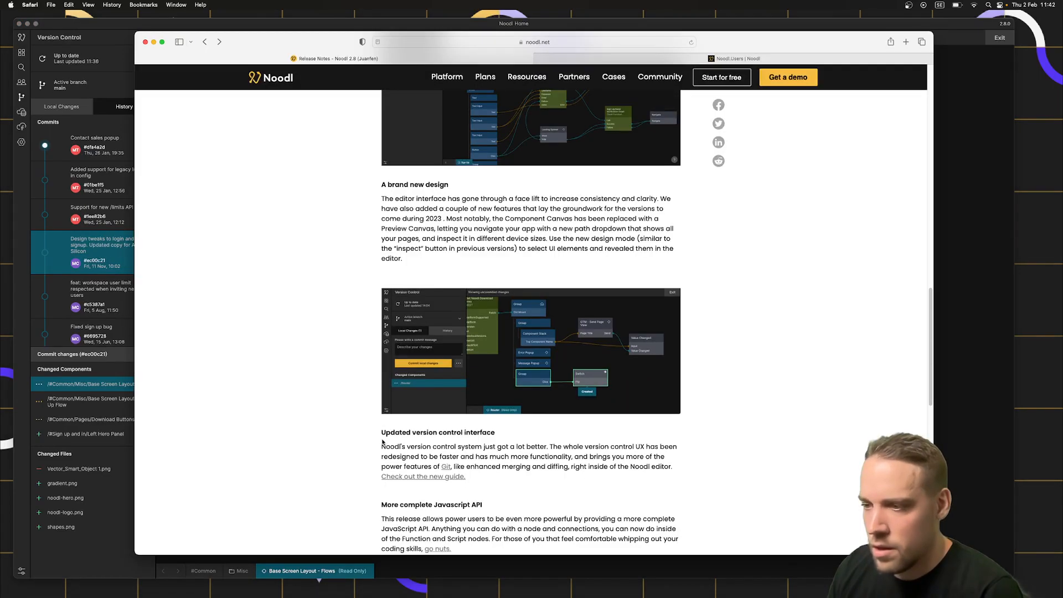
{"action": "scroll", "scroll_direction": "down", "scroll_amount": 3}
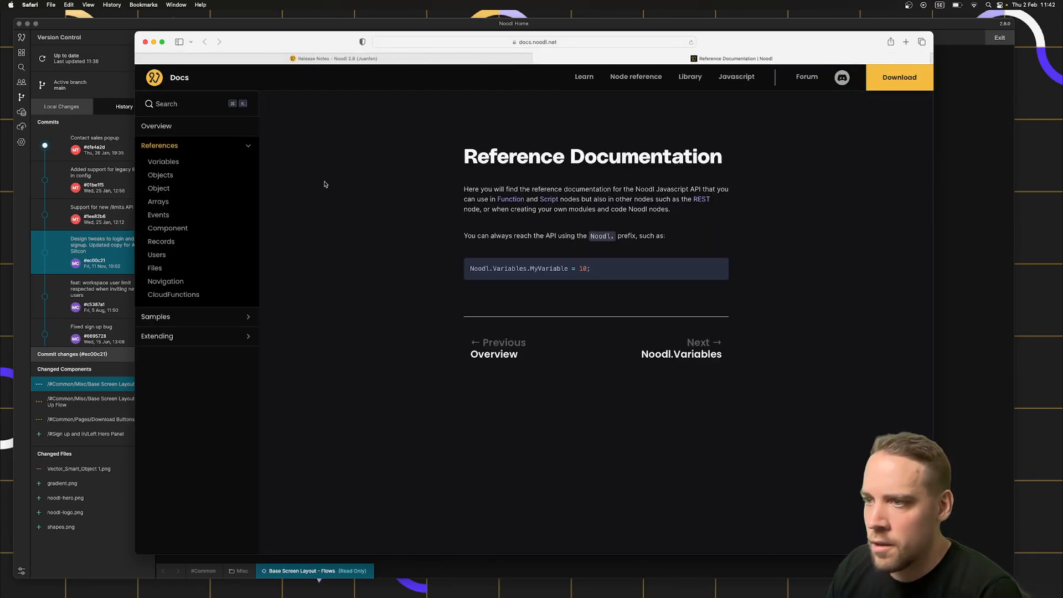
{"action": "mouse_move", "coordinate": [380, 221]}
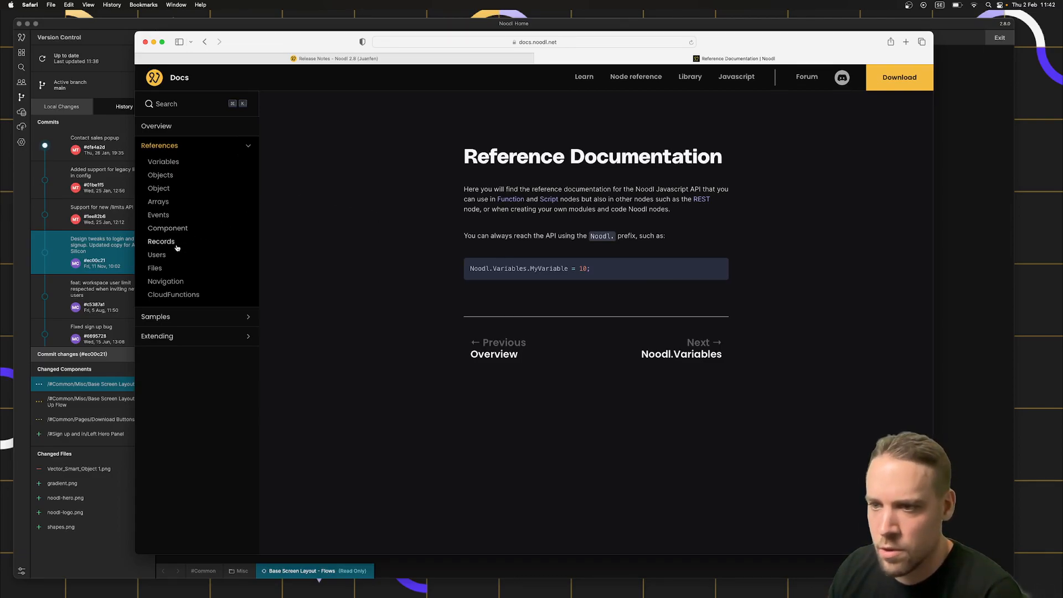
{"action": "left_click", "coordinate": [160, 241]}
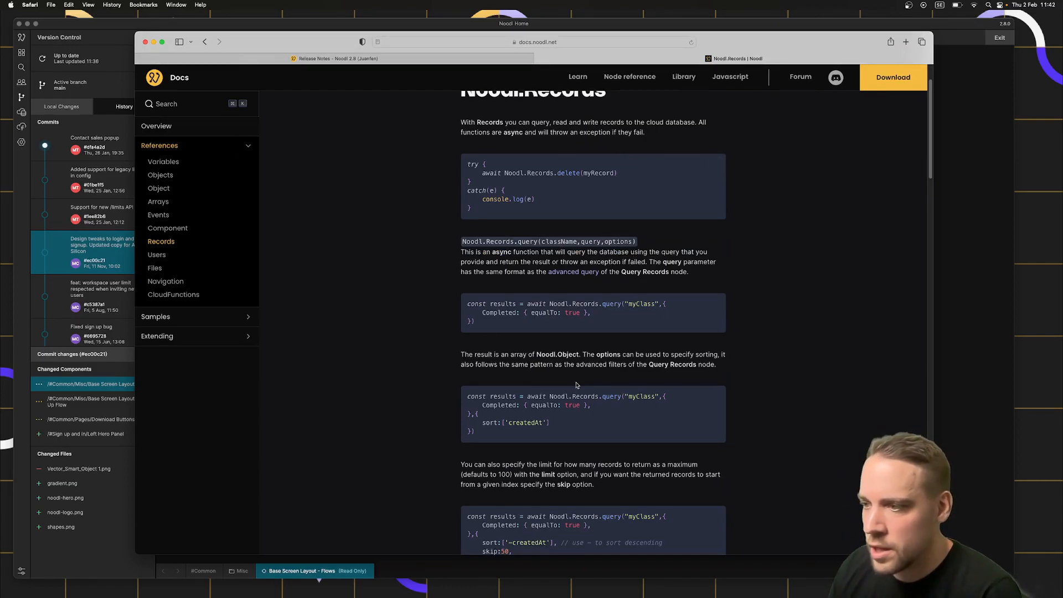
{"action": "scroll", "scroll_direction": "down", "scroll_amount": 3}
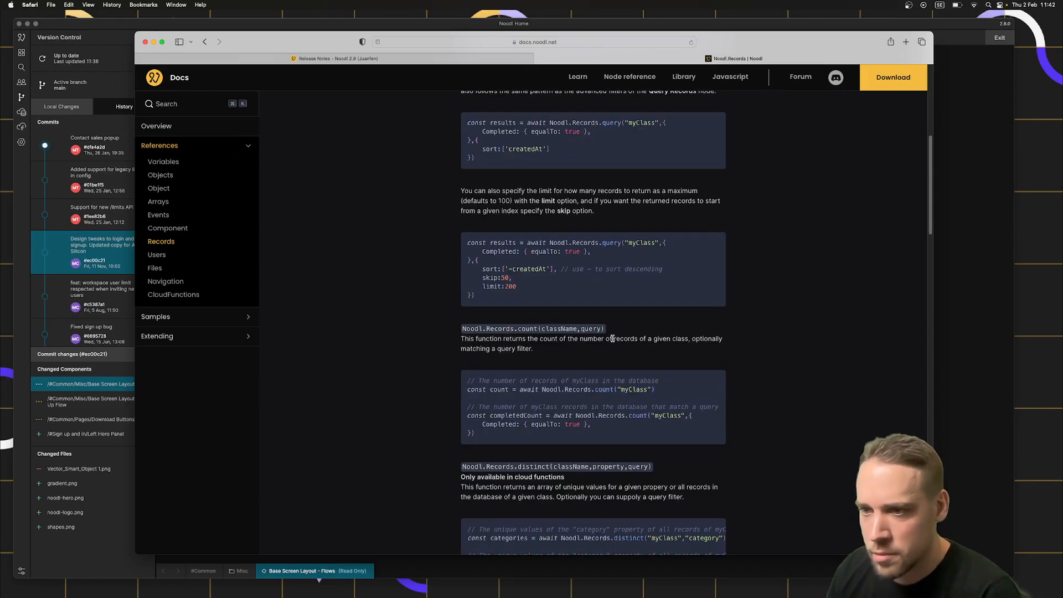
- Read the Noodl.Users, Noodl.Files and CloudFunctions API reference pages
{"action": "left_click", "coordinate": [156, 254]}
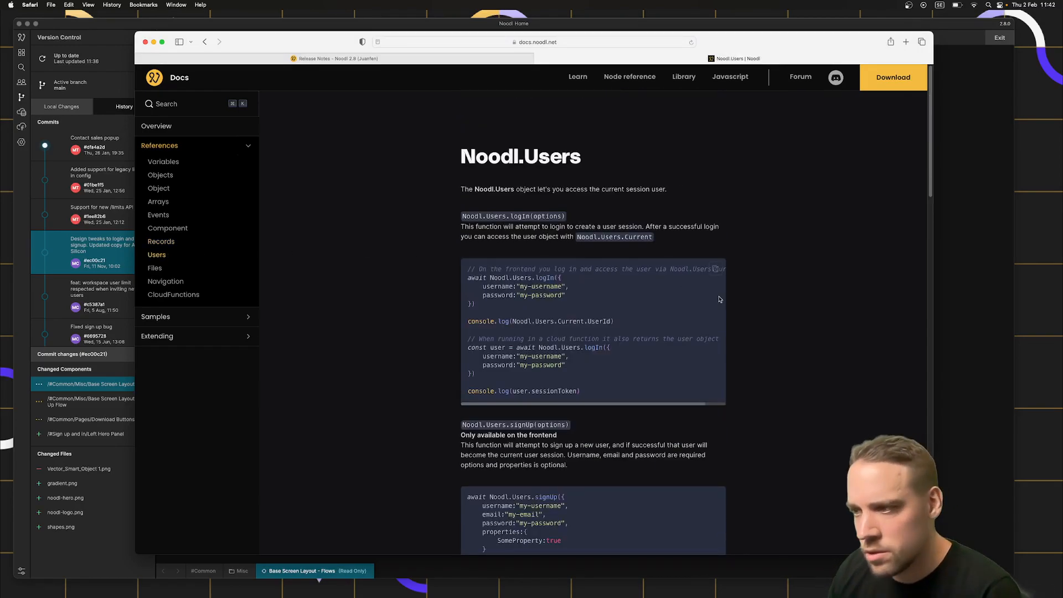
{"action": "scroll", "scroll_direction": "down", "scroll_amount": 3}
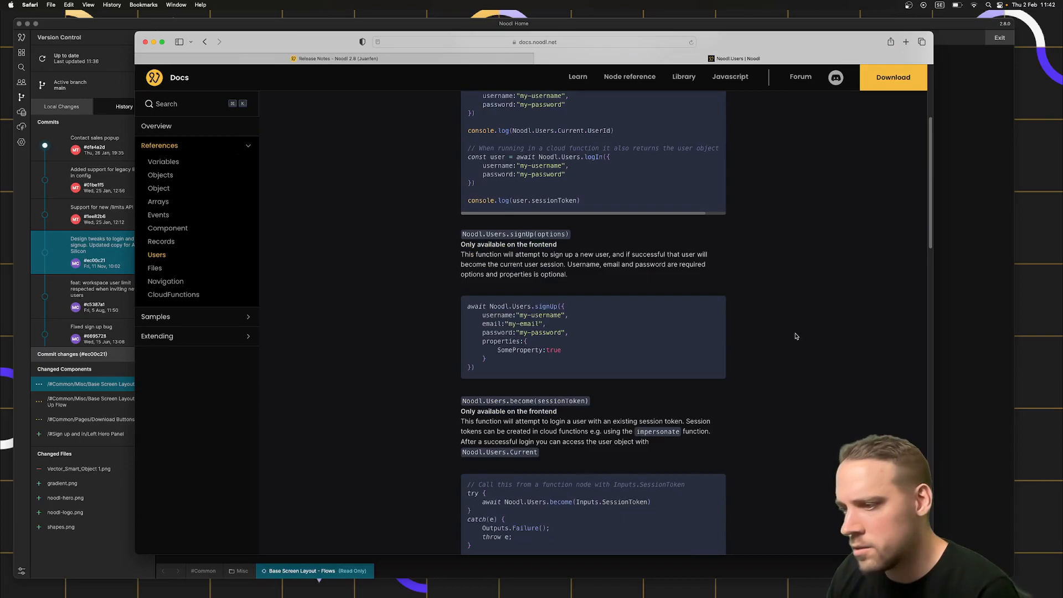
{"action": "scroll", "scroll_direction": "down", "scroll_amount": 3}
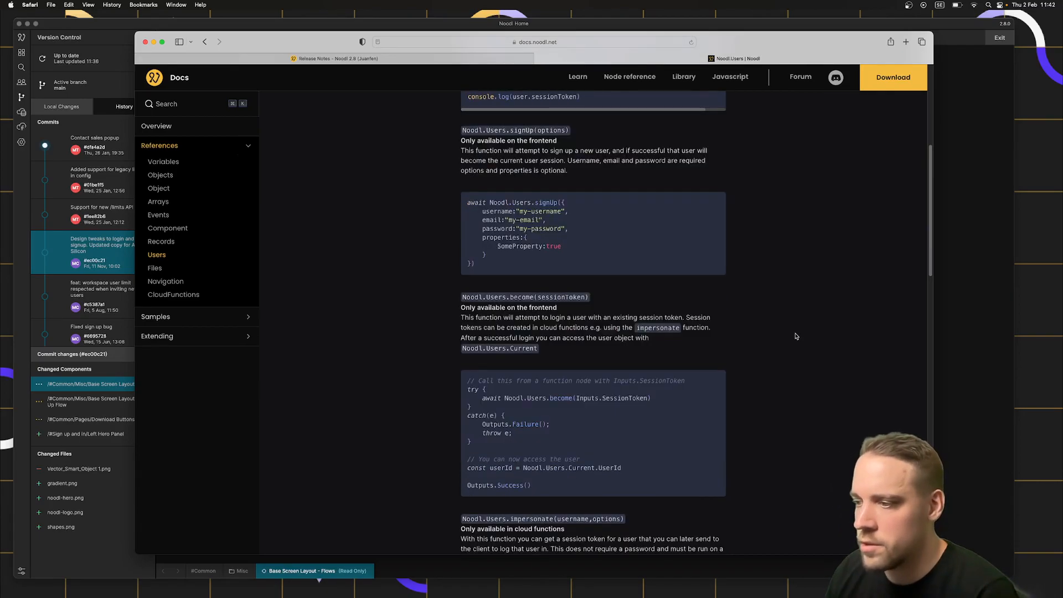
{"action": "scroll", "scroll_direction": "down", "scroll_amount": 3}
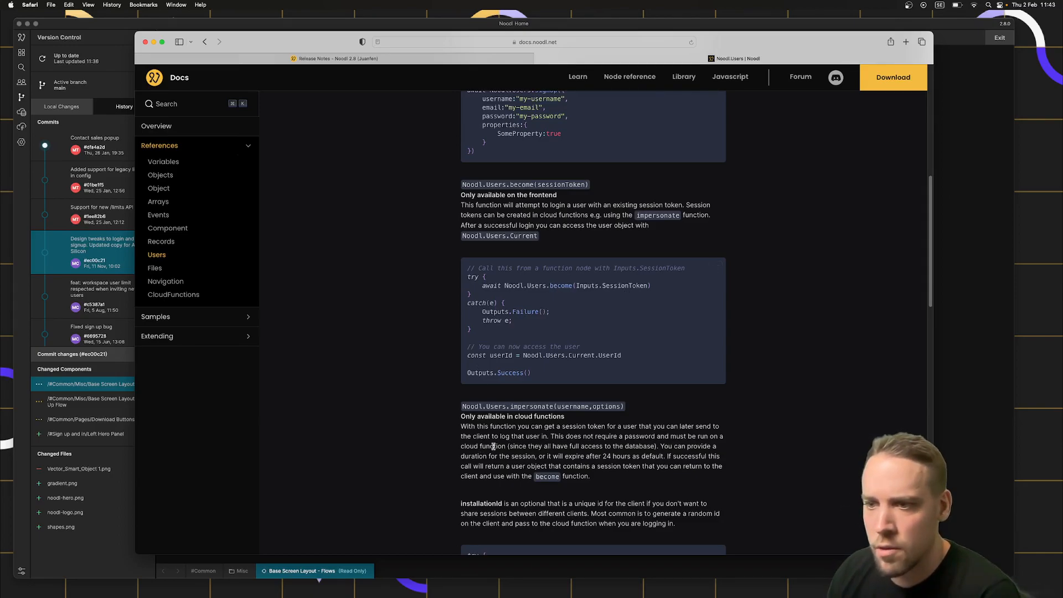
{"action": "left_click", "coordinate": [155, 268]}
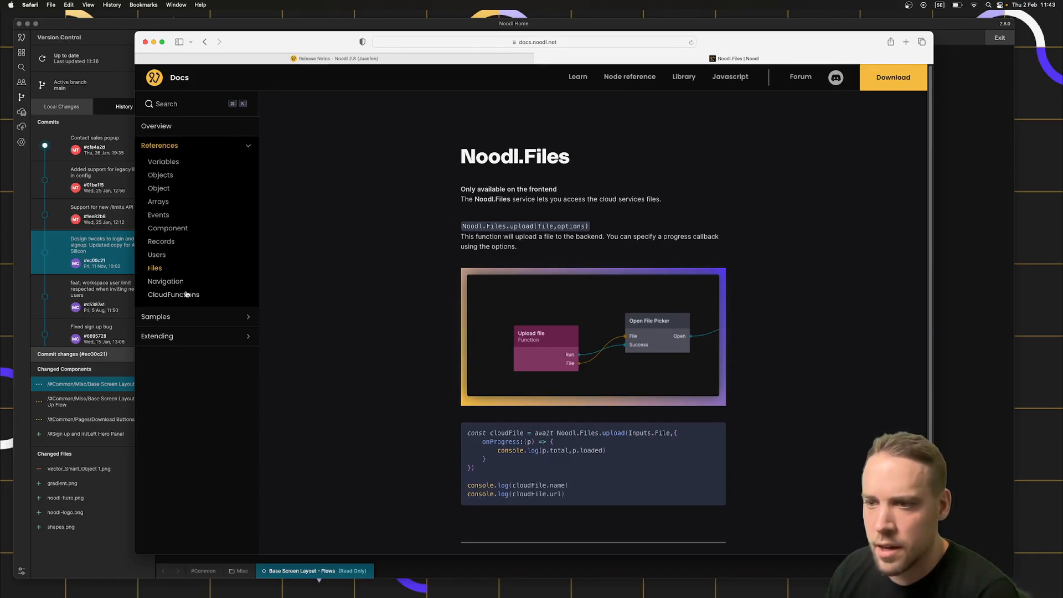
{"action": "left_click", "coordinate": [173, 294]}
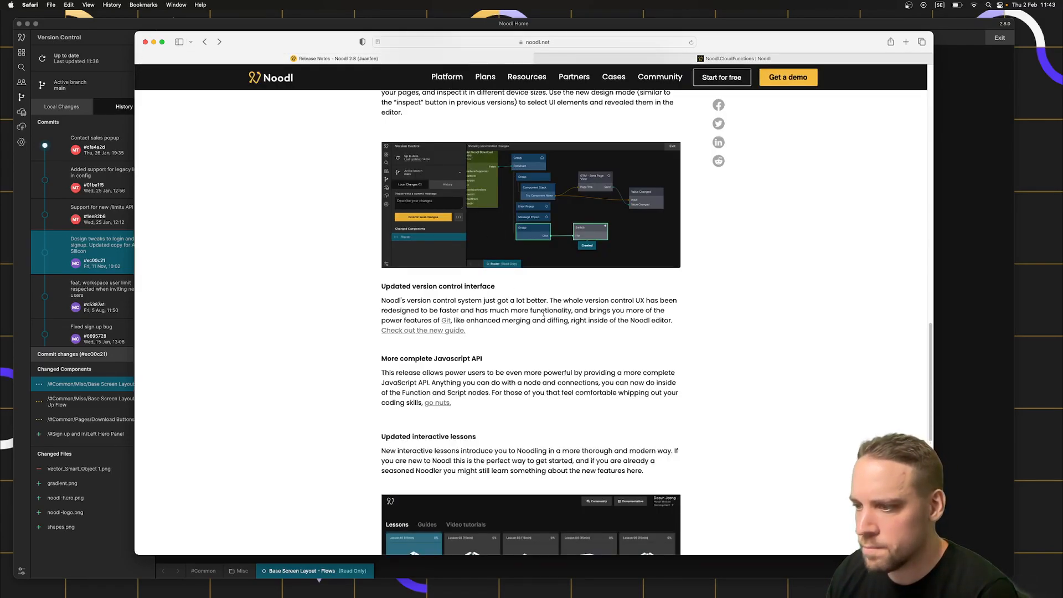
{"action": "scroll", "scroll_direction": "down", "scroll_amount": 3}
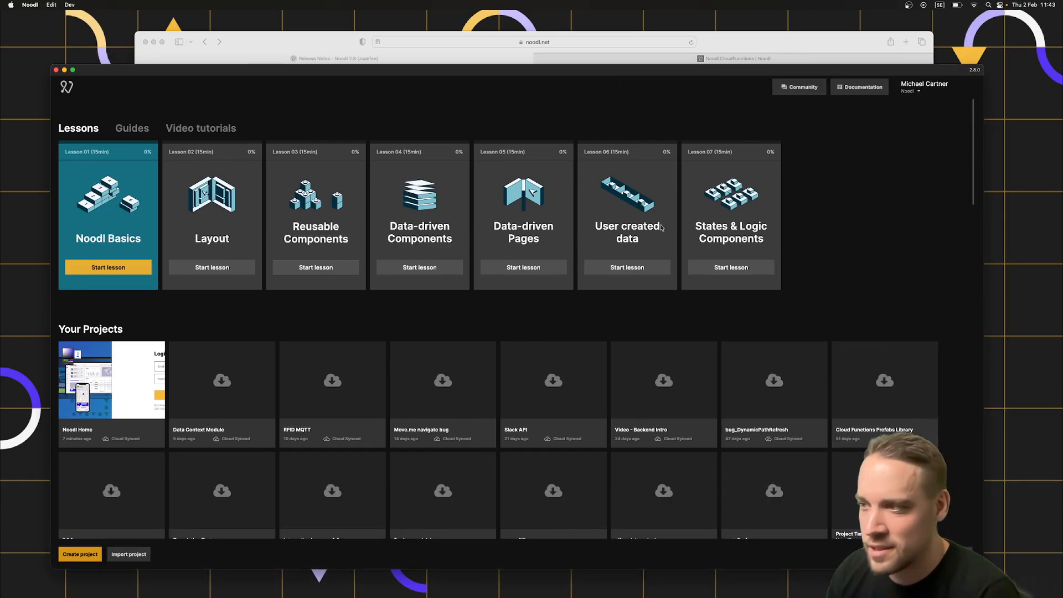
{"action": "mouse_move", "coordinate": [686, 227]}
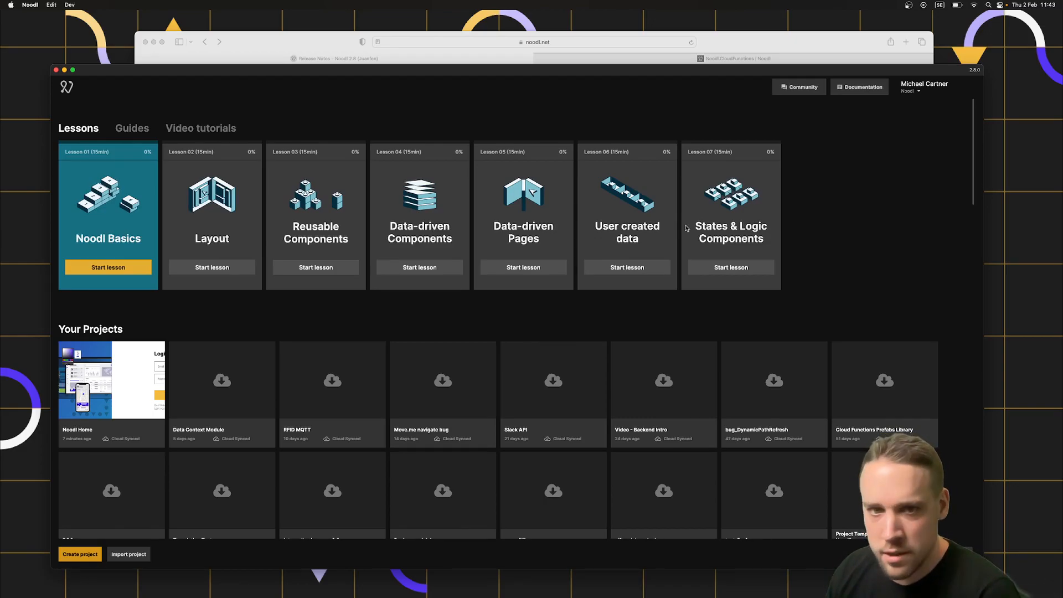
{"action": "mouse_move", "coordinate": [78, 272]}
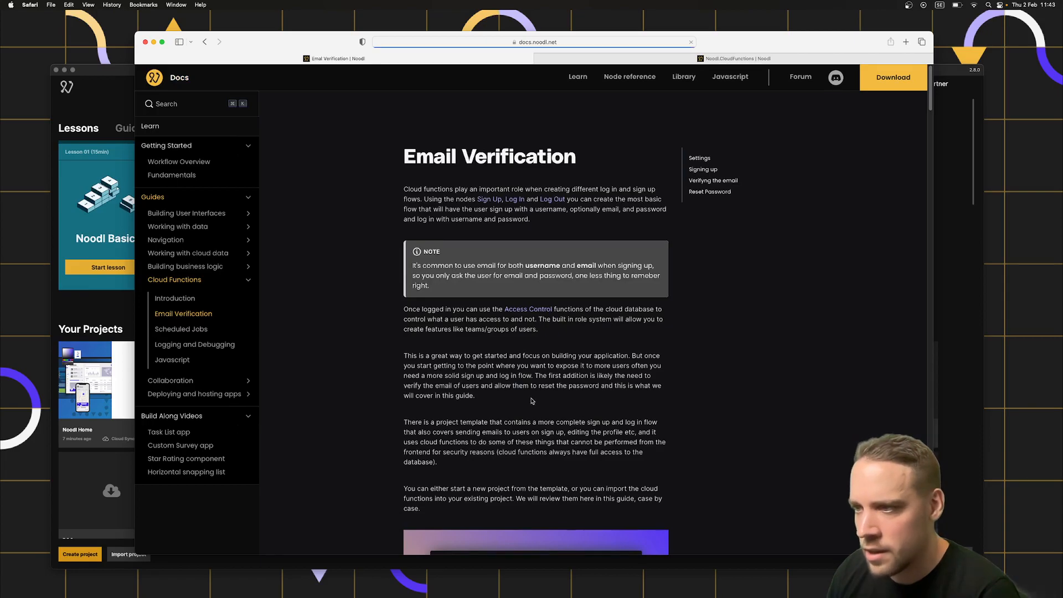
- Scroll through the Noodl 2.8 release notes in Safari
{"action": "scroll", "scroll_direction": "down", "scroll_amount": 3}
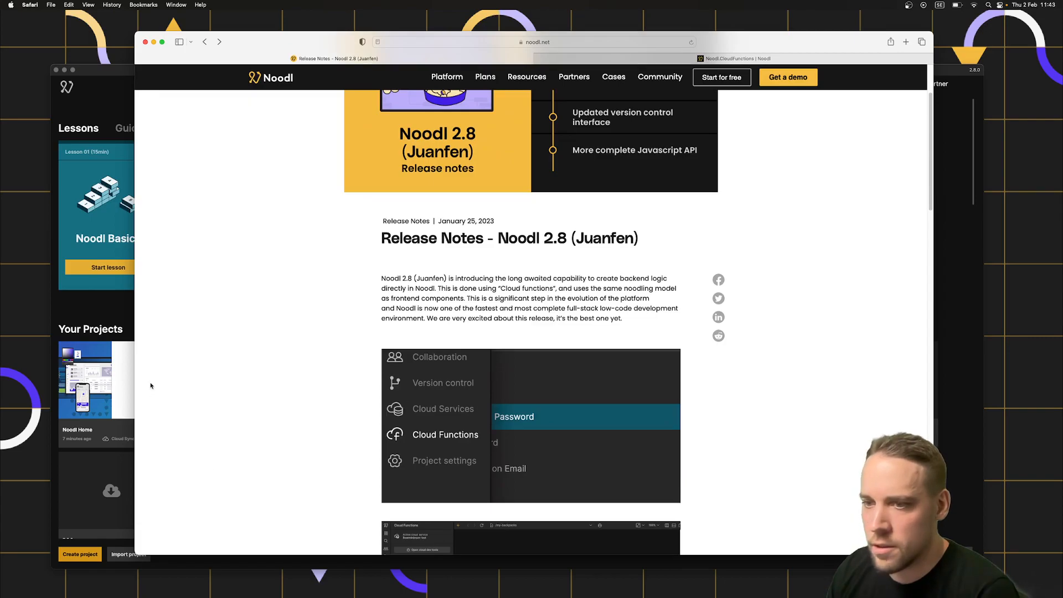
{"action": "left_click", "coordinate": [924, 87]}
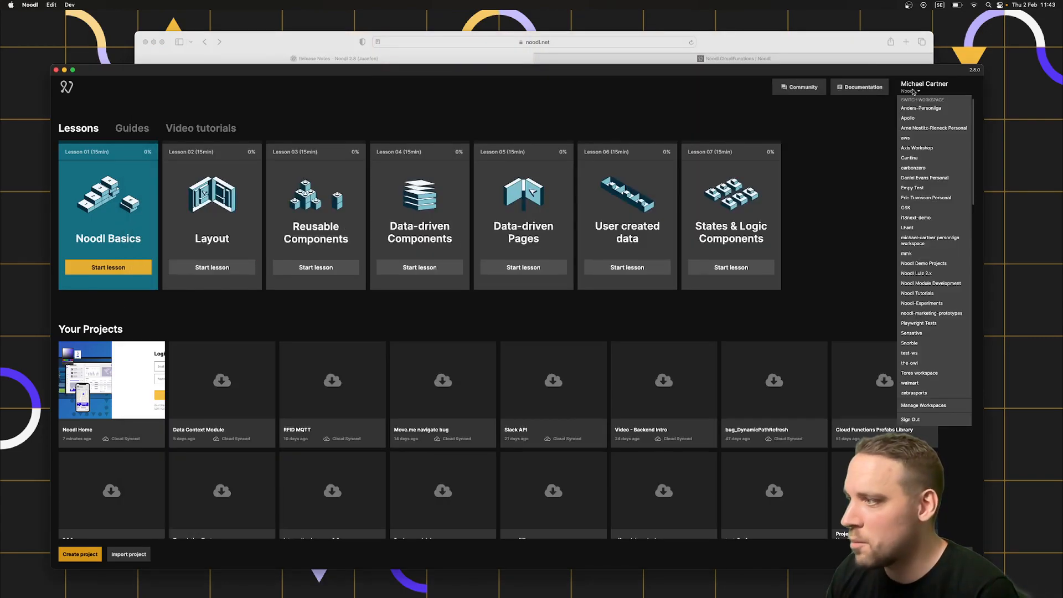
{"action": "left_click", "coordinate": [296, 308]}
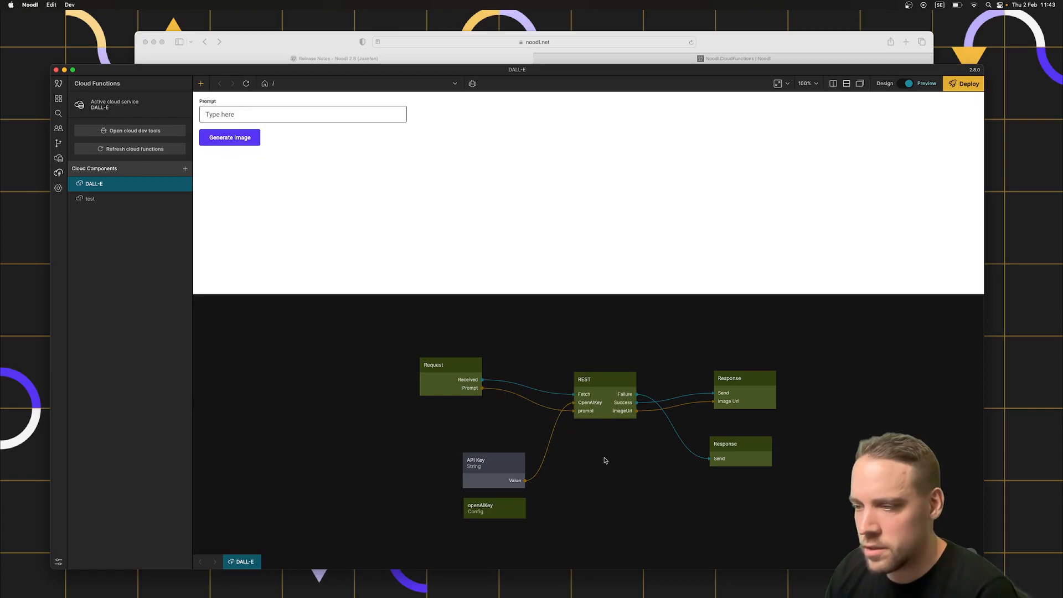
{"action": "mouse_move", "coordinate": [618, 471]}
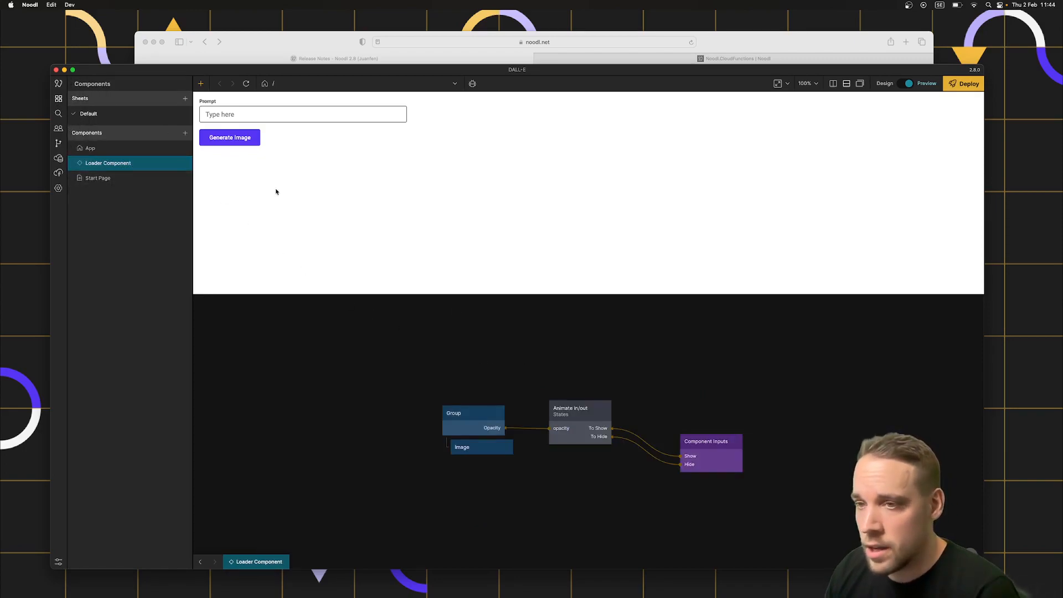
{"action": "mouse_move", "coordinate": [426, 339]}
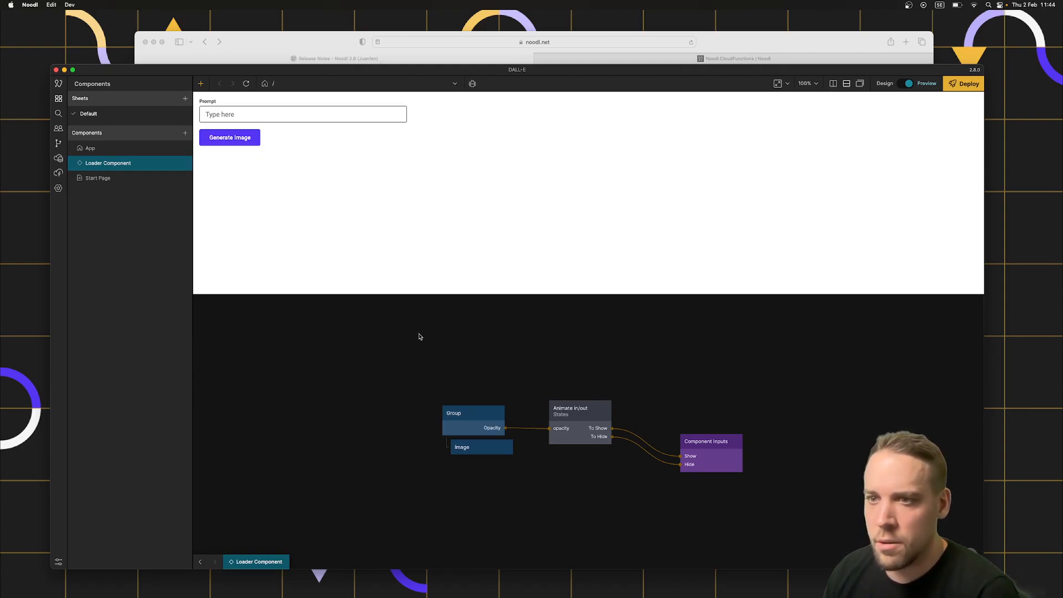
{"action": "mouse_move", "coordinate": [182, 235]}
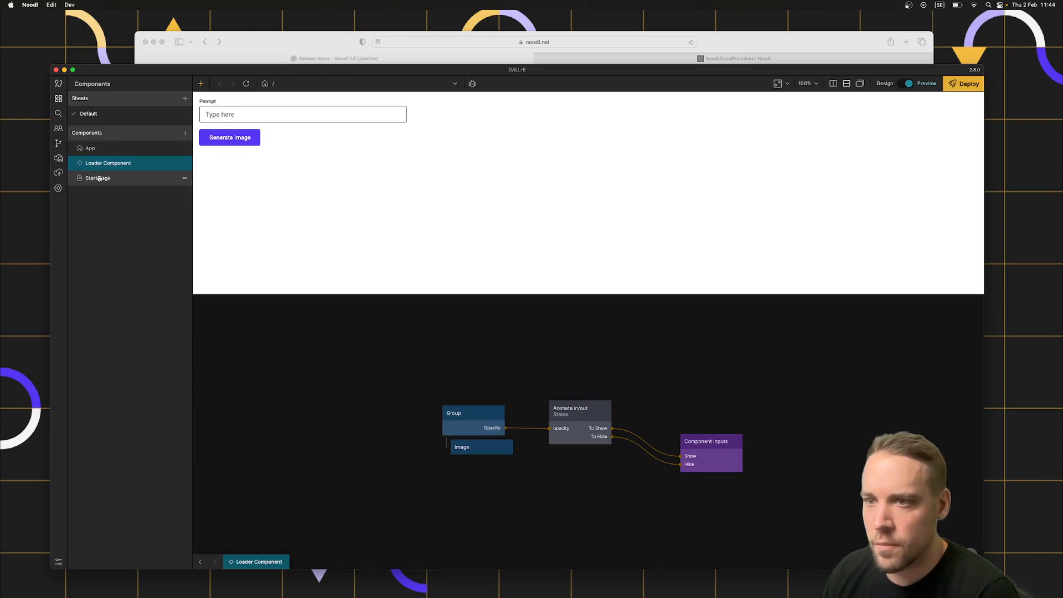
- On the Start Page, generate an image from the prompt 'Man slurping Noodles'
{"action": "left_click", "coordinate": [97, 178]}
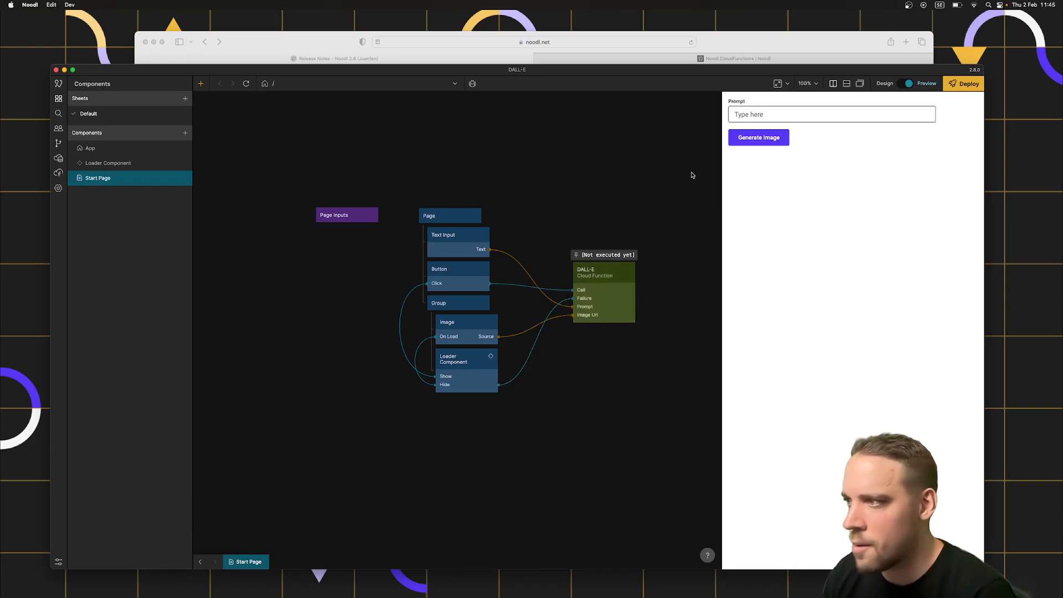
{"action": "left_click", "coordinate": [831, 114]}
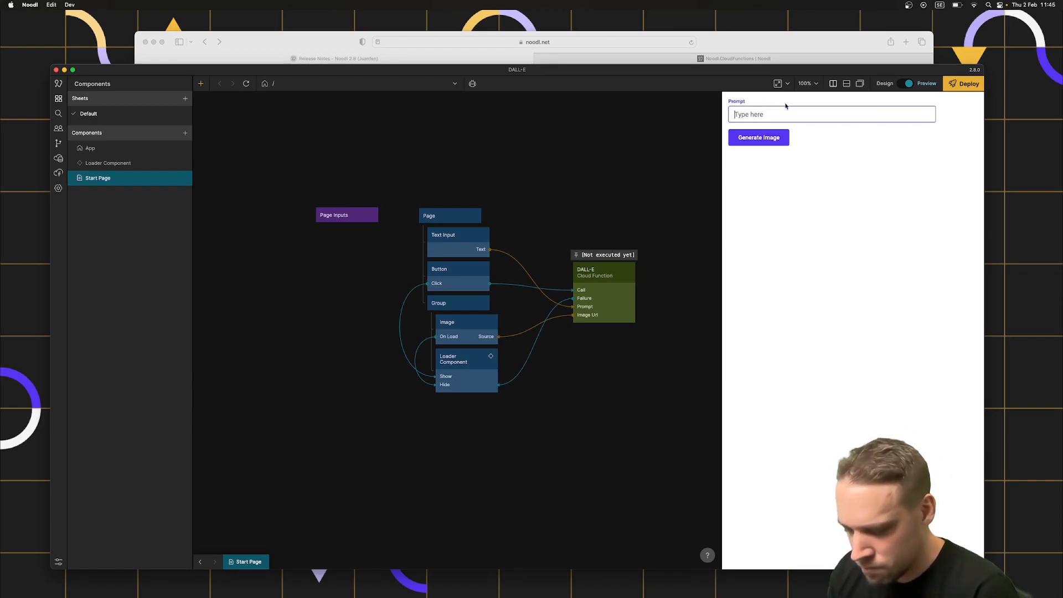
{"action": "type", "text": "Man slurping Noodles"}
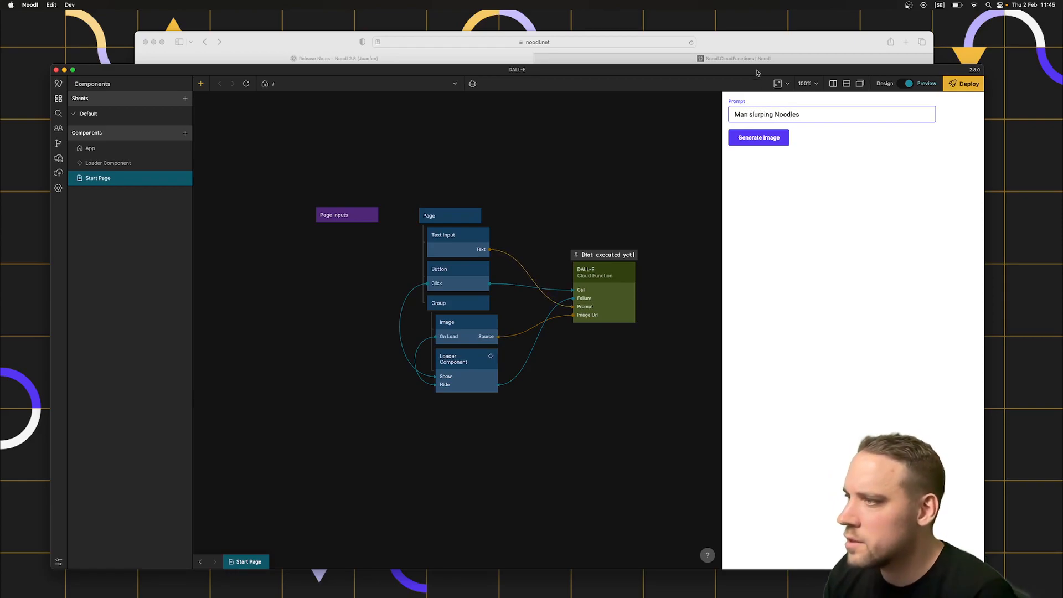
{"action": "left_click", "coordinate": [757, 137]}
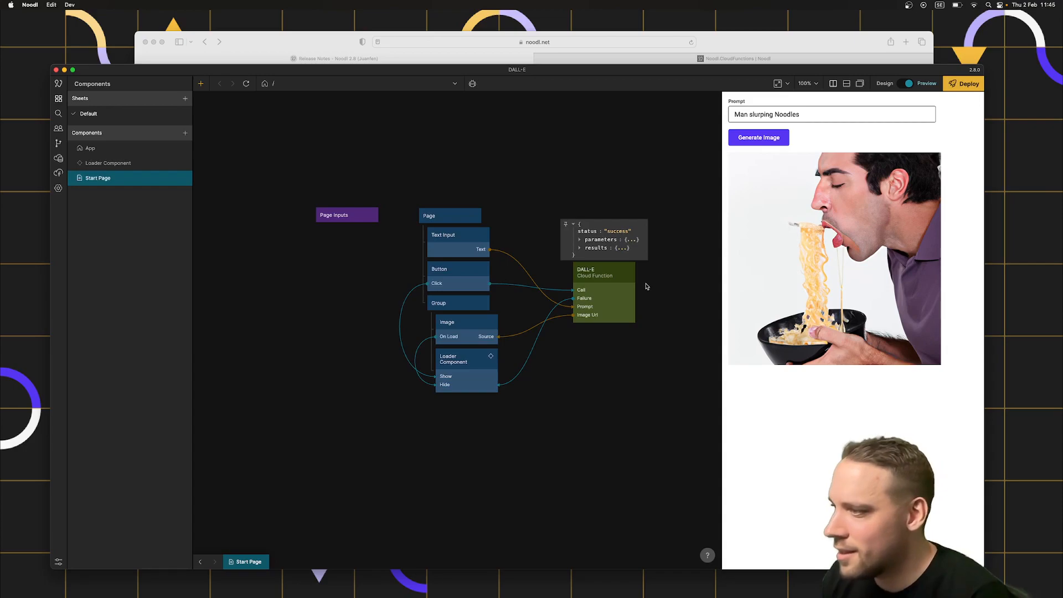
{"action": "mouse_move", "coordinate": [828, 233]}
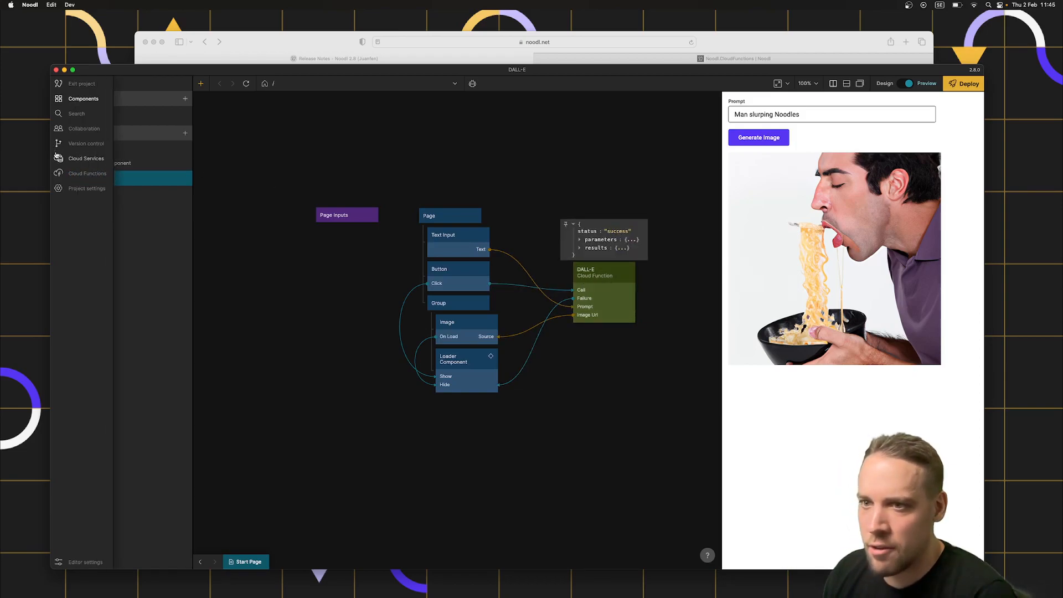
- Open the DALL-E cloud function and inspect its Request node's received prompt
{"action": "left_click", "coordinate": [59, 173]}
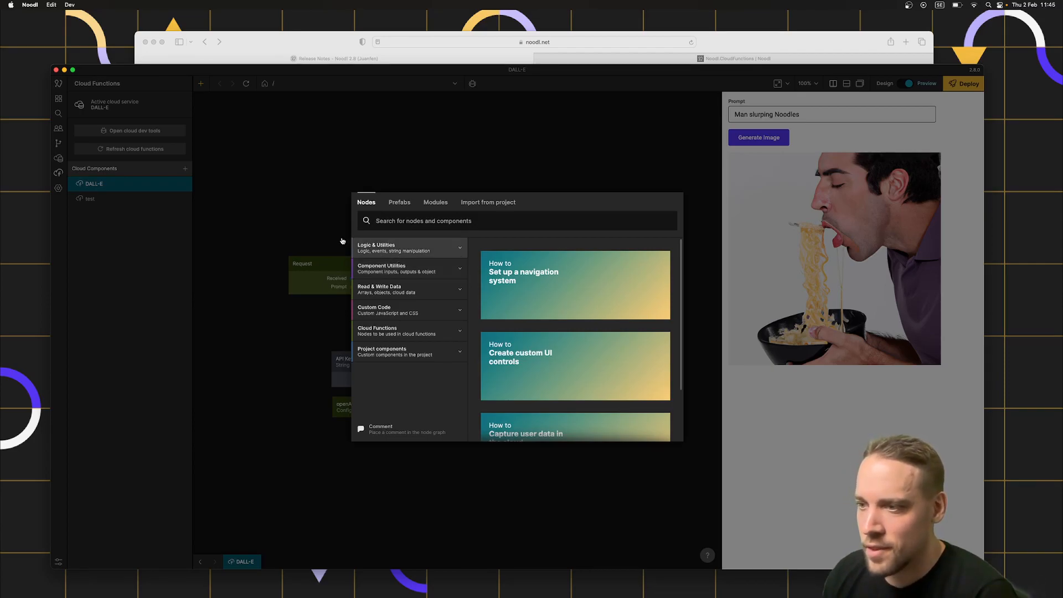
{"action": "left_click", "coordinate": [325, 187]}
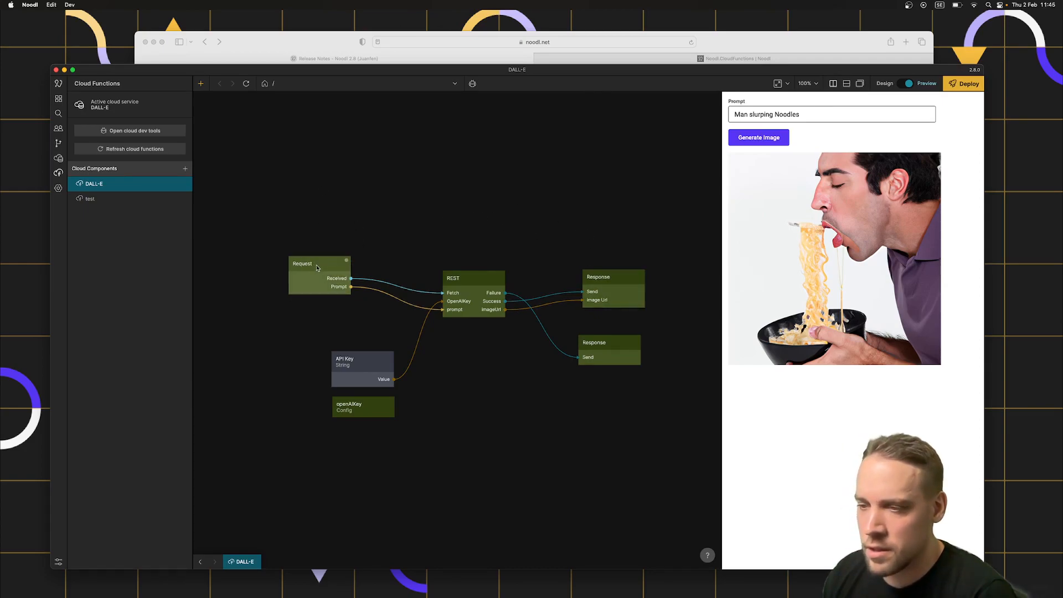
{"action": "left_click", "coordinate": [319, 263]}
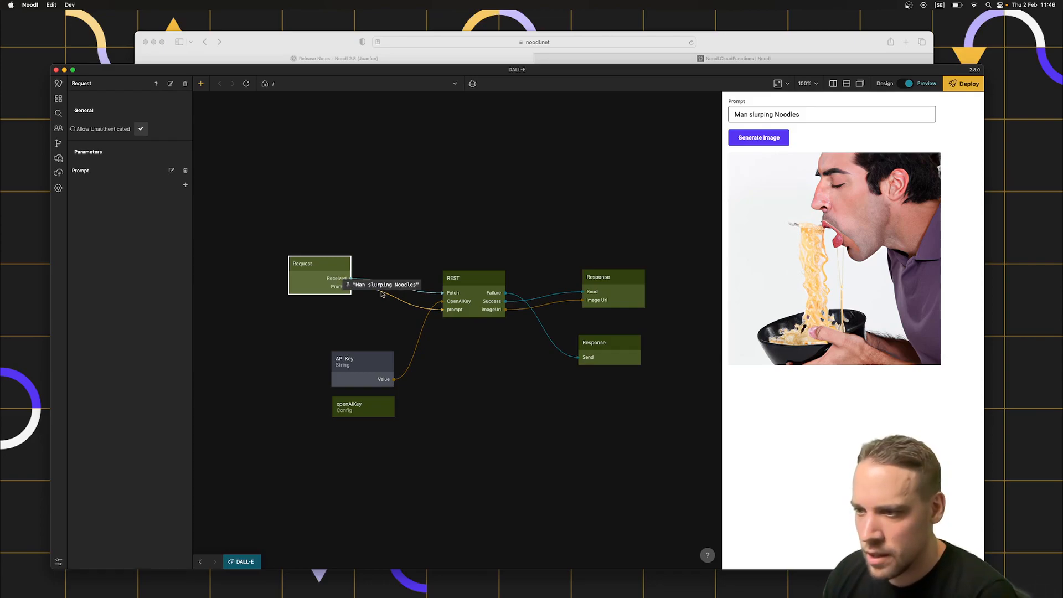
- Inspect the REST node and the failure and success Response nodes, then deselect
{"action": "left_click", "coordinate": [59, 172]}
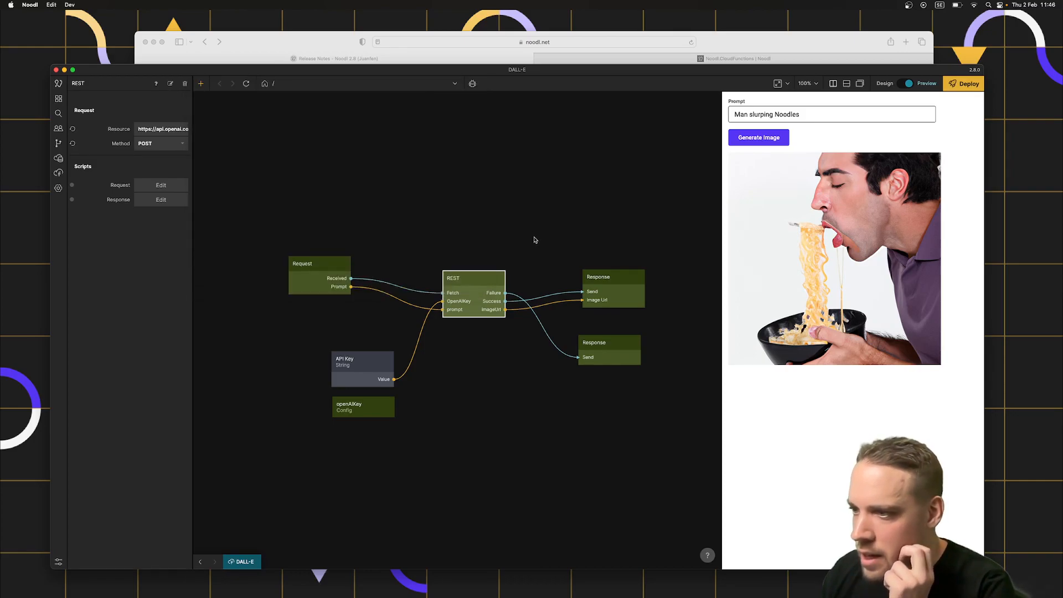
{"action": "mouse_move", "coordinate": [531, 305]}
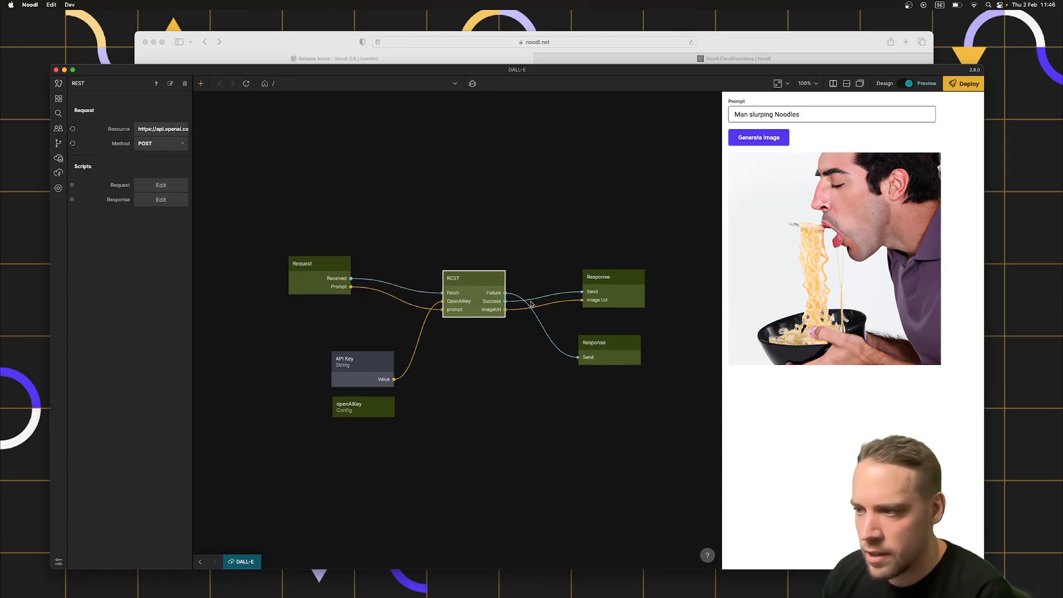
{"action": "left_click", "coordinate": [594, 349]}
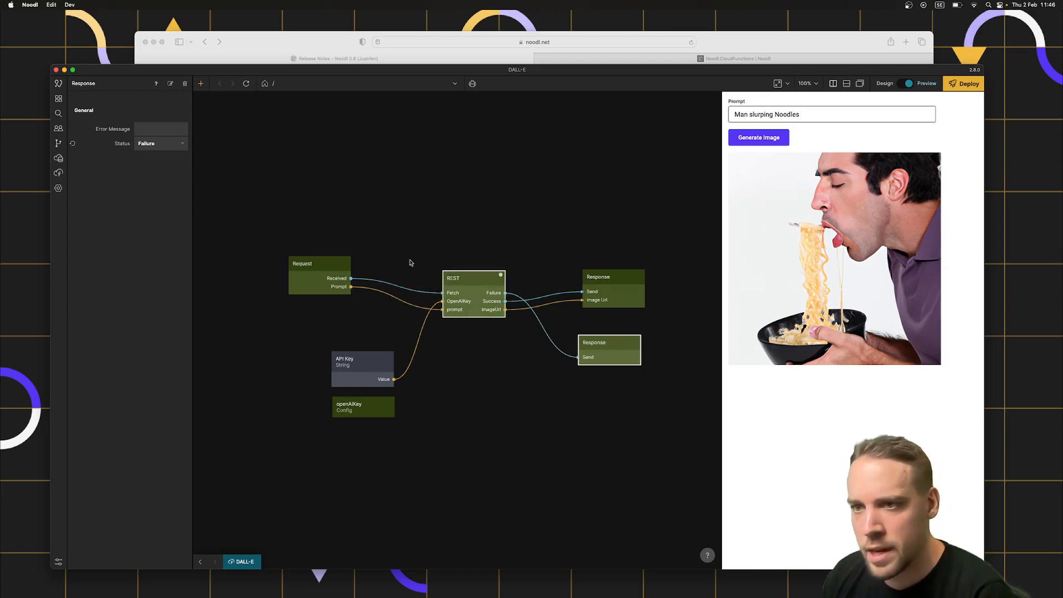
{"action": "left_click", "coordinate": [160, 143]}
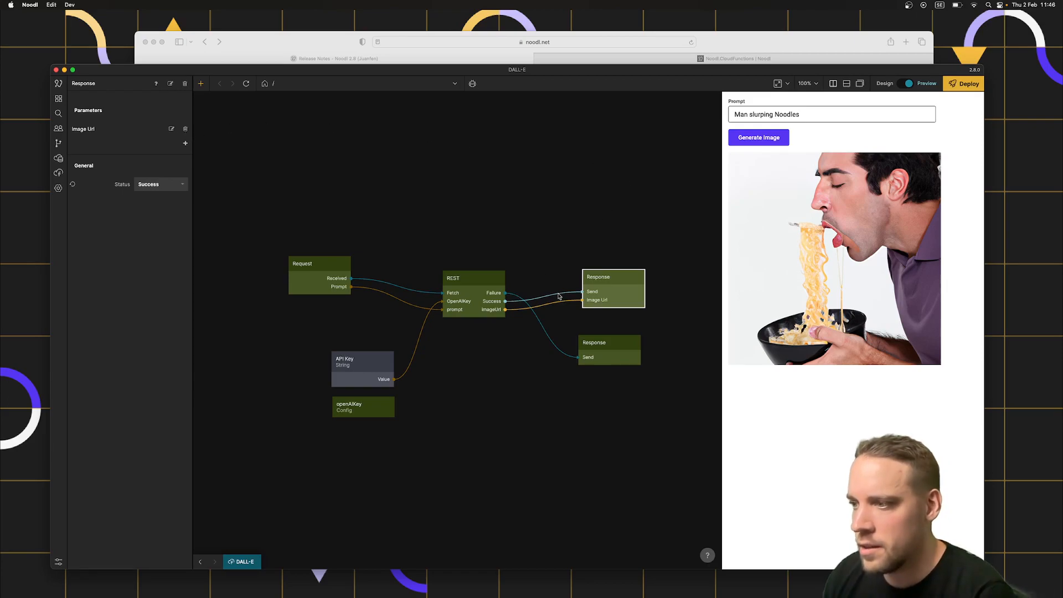
{"action": "mouse_move", "coordinate": [505, 341]}
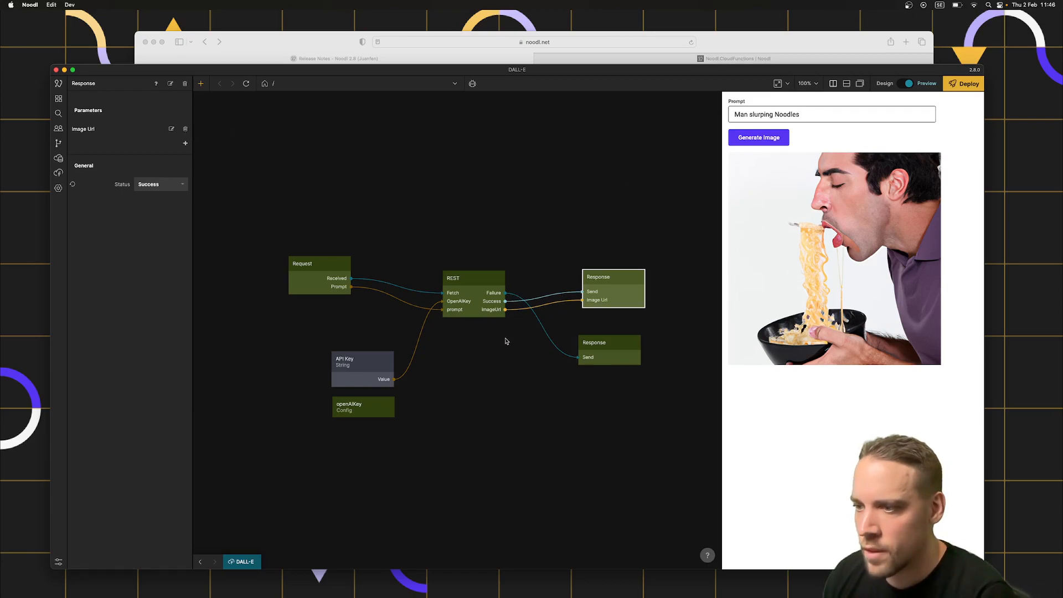
{"action": "left_click", "coordinate": [58, 158]}
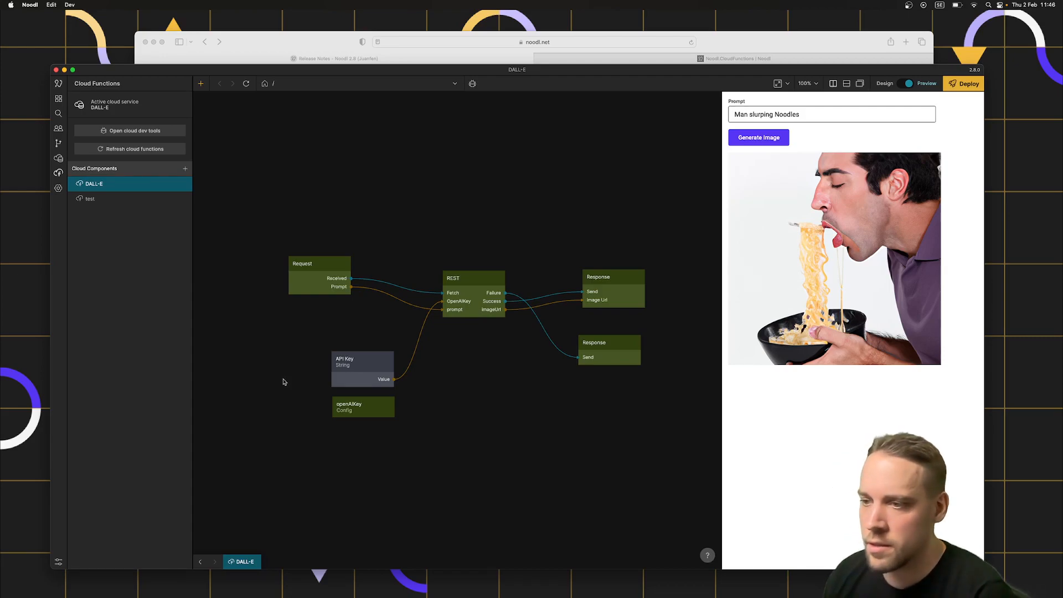
{"action": "mouse_move", "coordinate": [303, 375]}
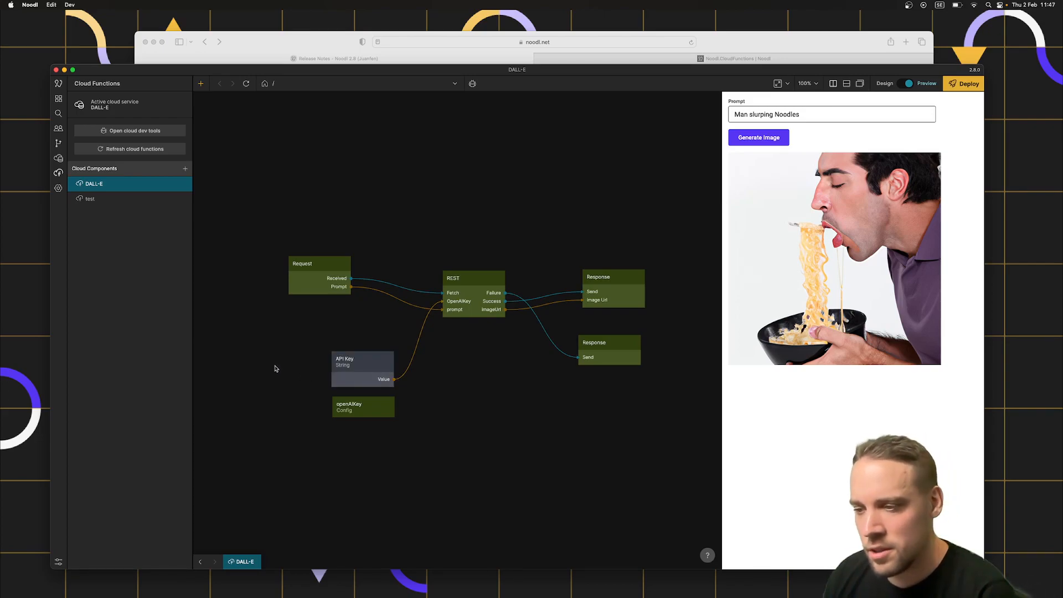
- Open the DALL-E backend's Parse Dashboard Config page showing openAIKey, and move its window aside
{"action": "left_click", "coordinate": [363, 406]}
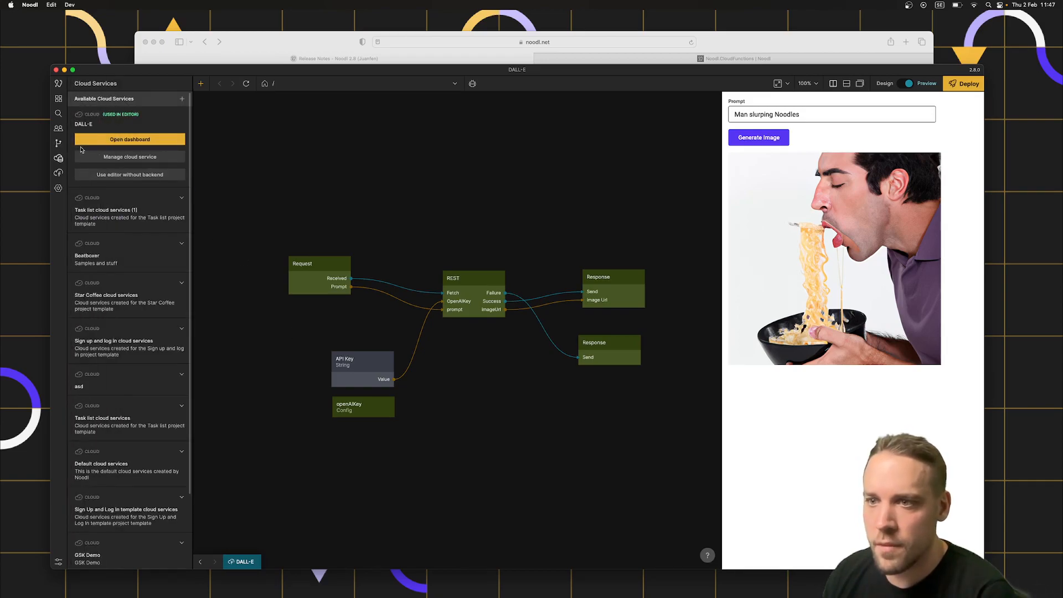
{"action": "left_click", "coordinate": [129, 139]}
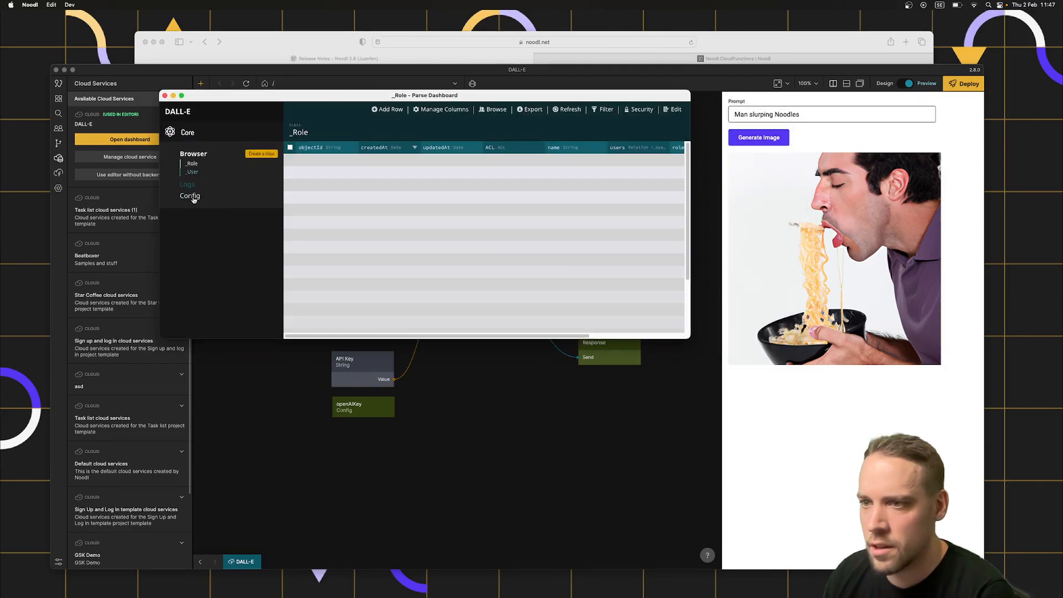
{"action": "left_click", "coordinate": [190, 196]}
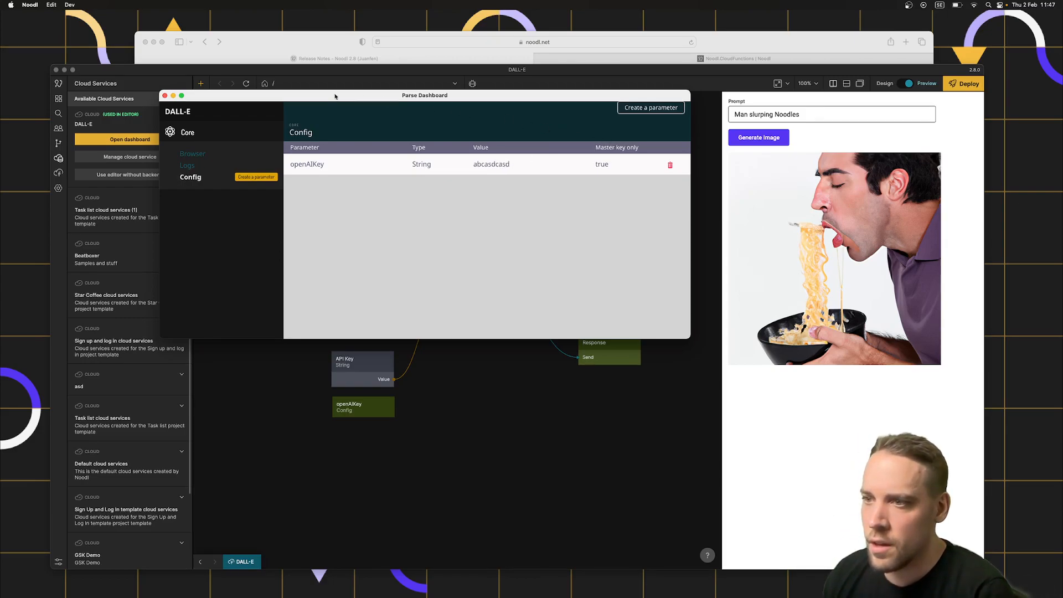
{"action": "left_click_drag", "start_coordinate": [425, 95], "coordinate": [637, 231]}
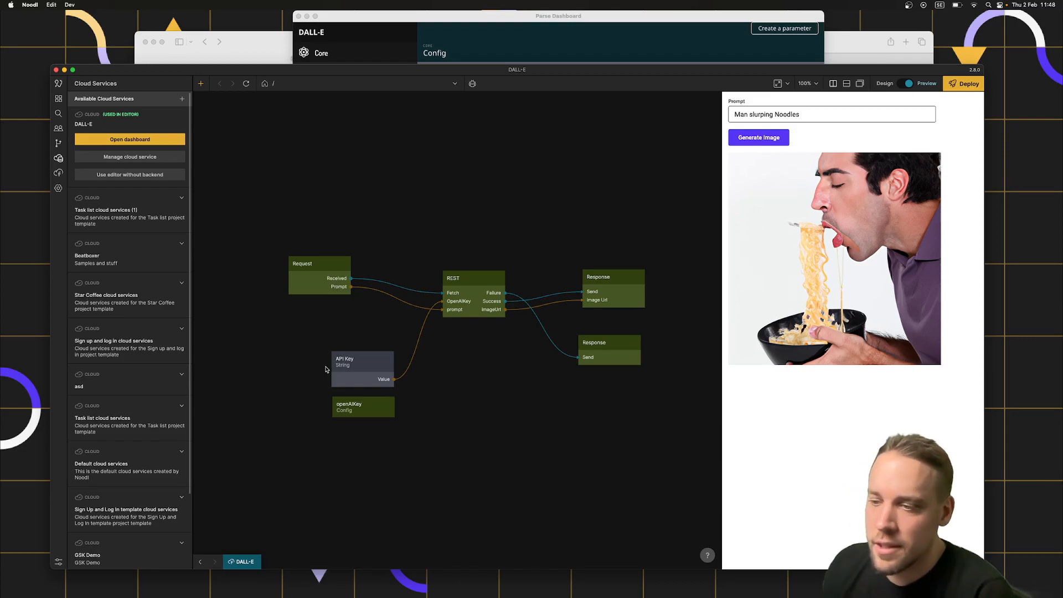
- Bring the Noodl editor window in front of the Parse Dashboard
{"action": "left_click", "coordinate": [362, 407]}
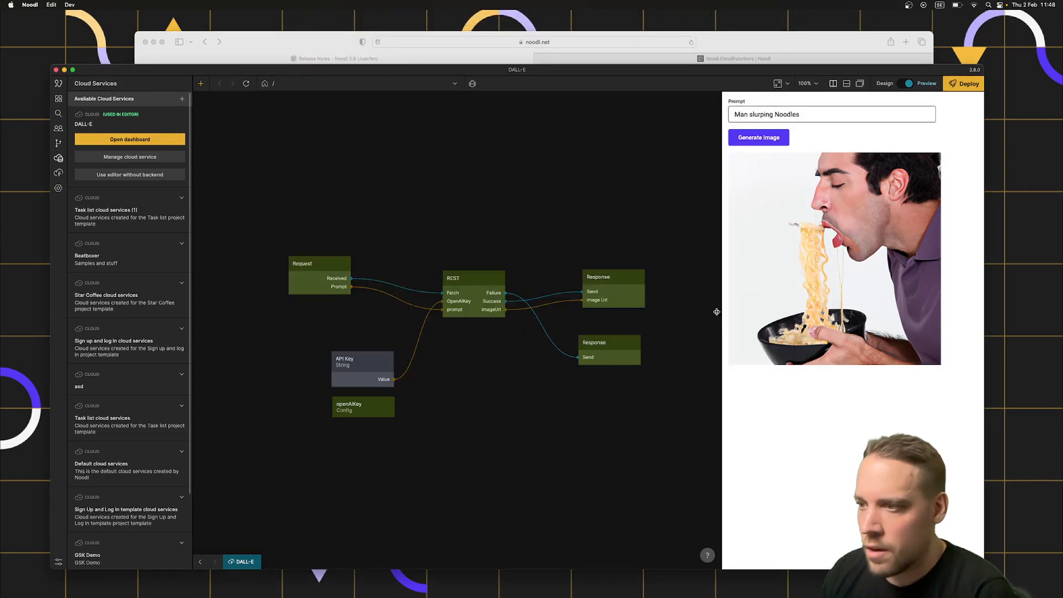
{"action": "mouse_move", "coordinate": [440, 227]}
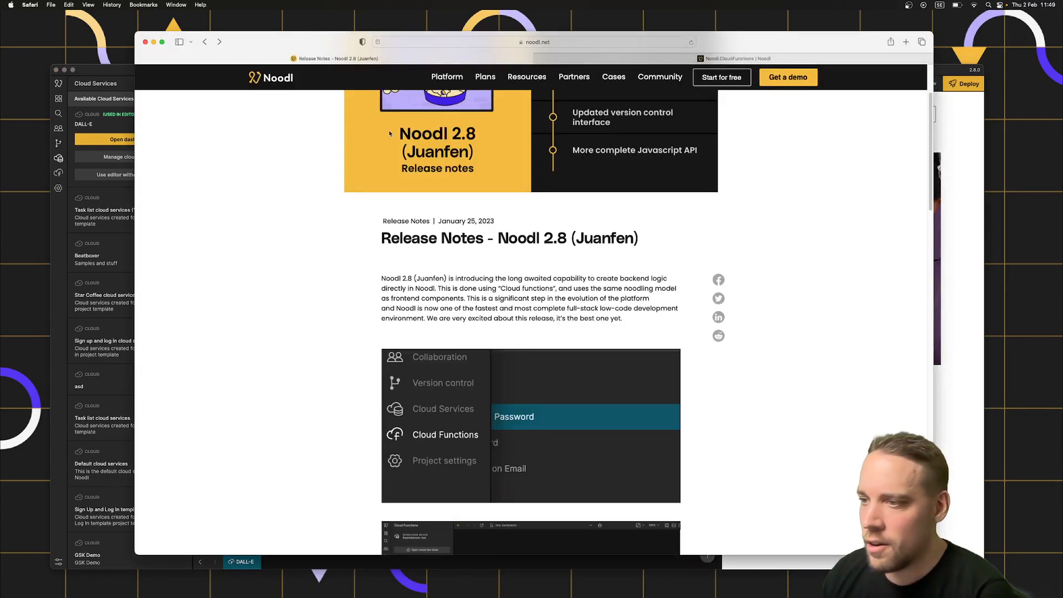
- Scroll through the Noodl 2.8 (Juanfen) release notes and back to the top
{"action": "scroll", "scroll_direction": "down", "scroll_amount": 3}
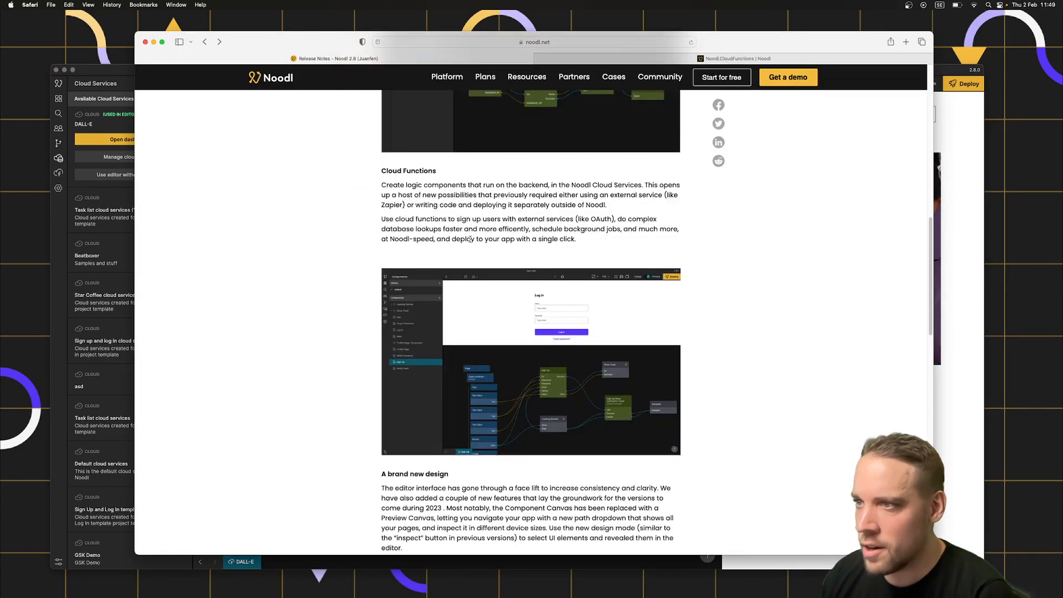
{"action": "scroll", "scroll_direction": "up", "scroll_amount": 3}
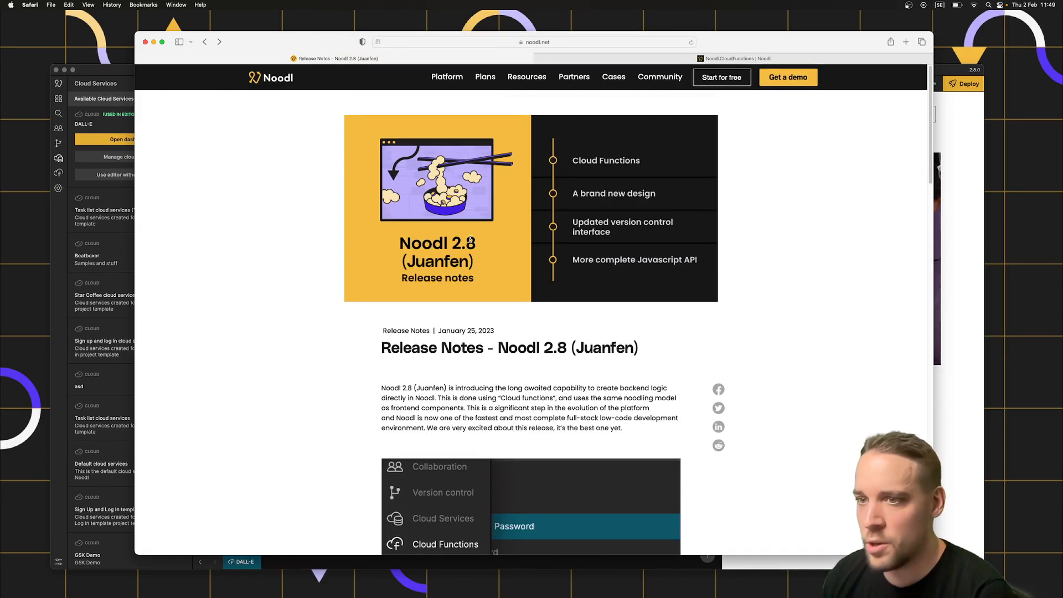